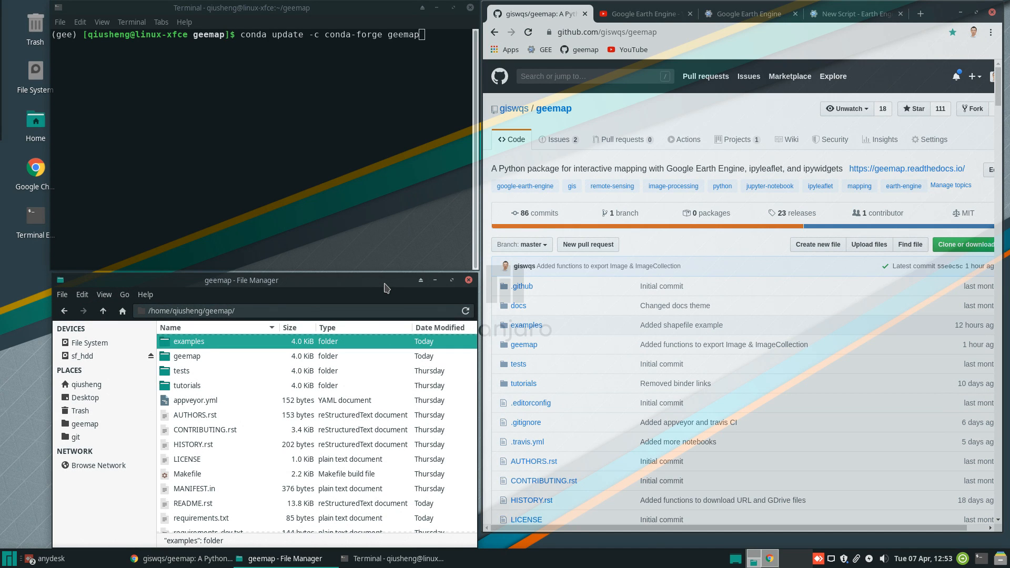
mouse_move(391, 146)
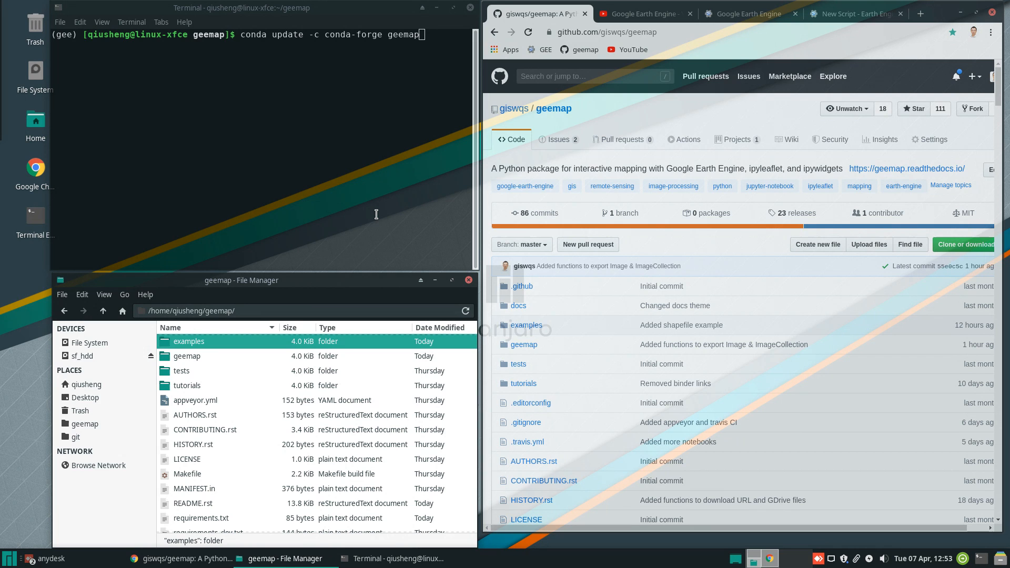
mouse_move(858, 14)
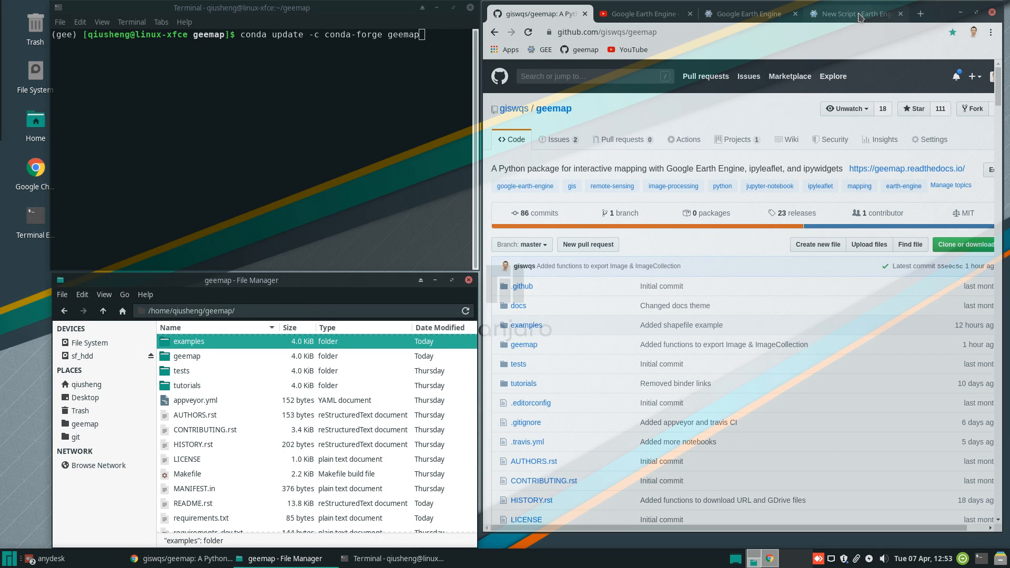
Step: Show the Earth Engine Code Editor's Assets list, then open and cancel the shapefile upload form
left_click(855, 14)
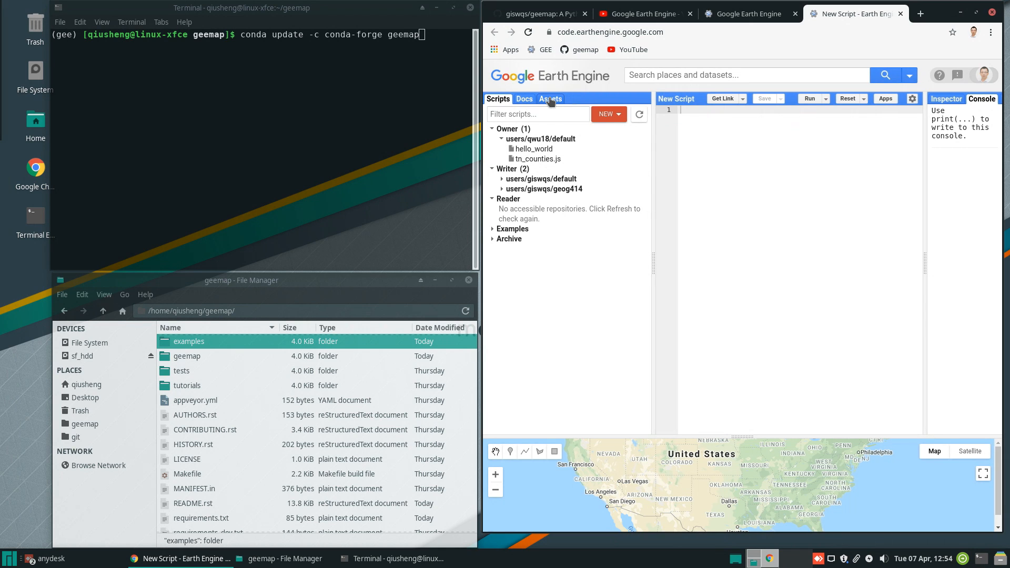
left_click(550, 98)
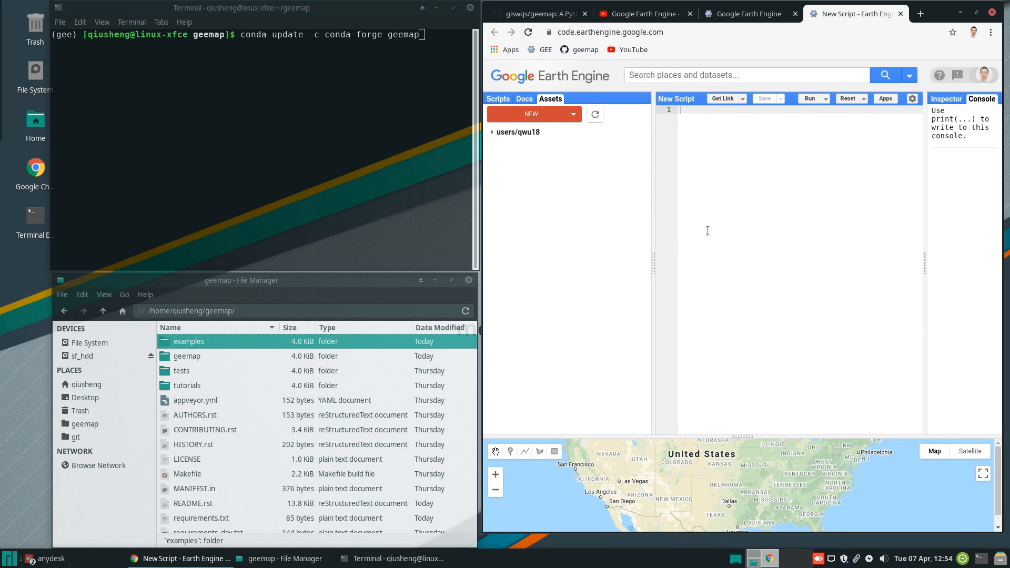
left_click_drag(652, 264, 635, 265)
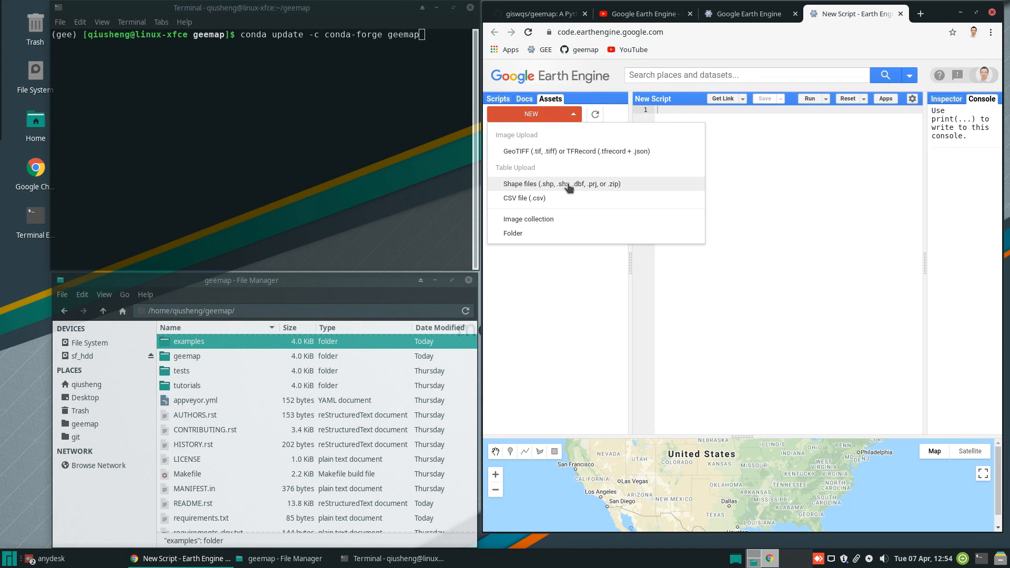
left_click(561, 183)
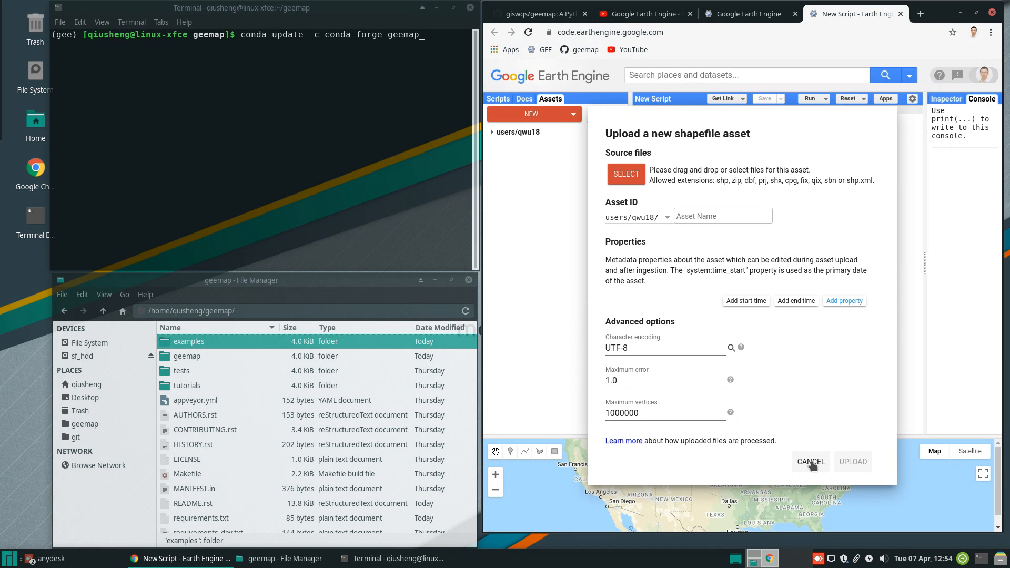
left_click(809, 462)
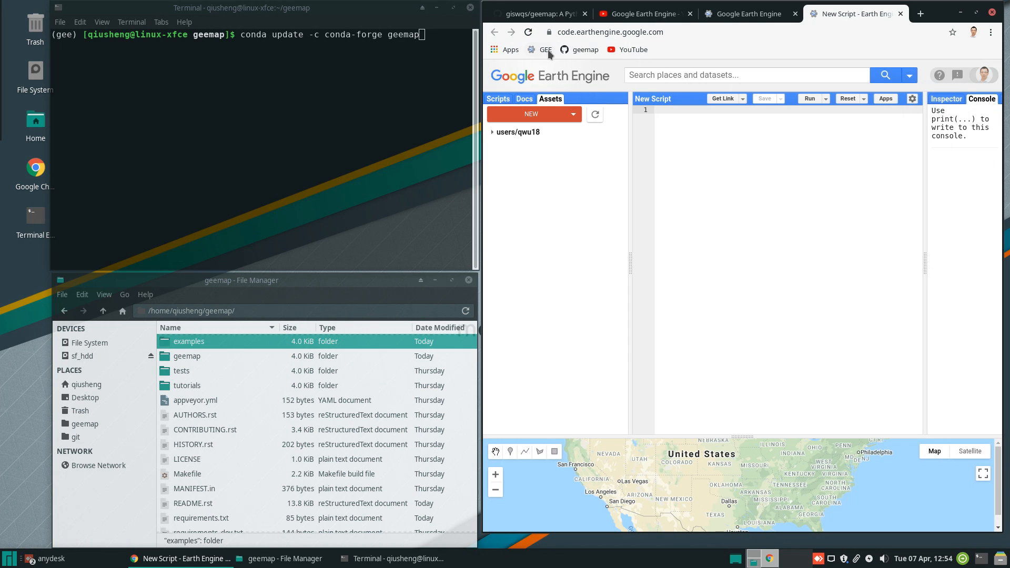
mouse_move(734, 219)
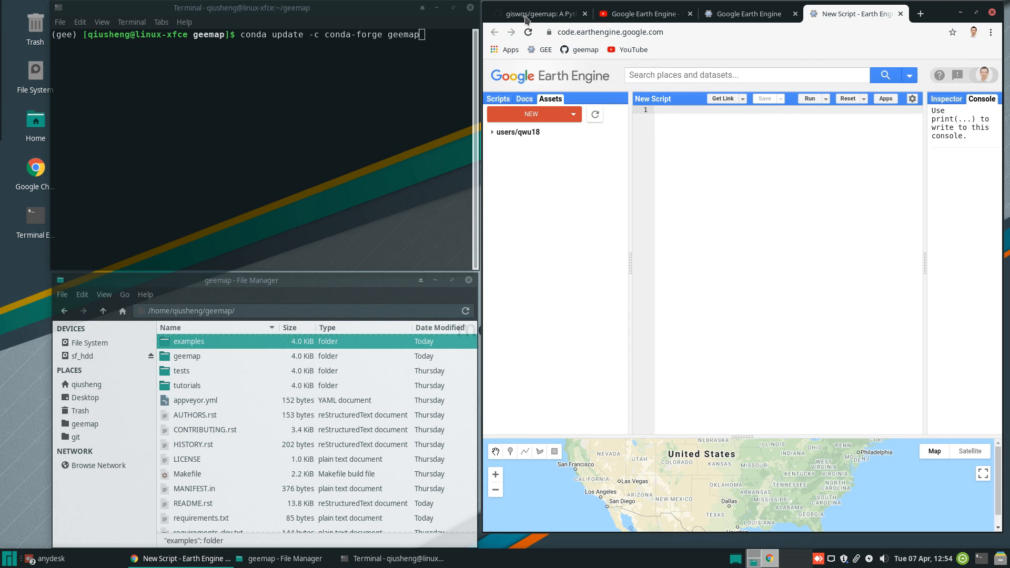
Step: Glance at the Earth Engine video playlist, then scroll geemap's README to the Installation section
left_click(540, 14)
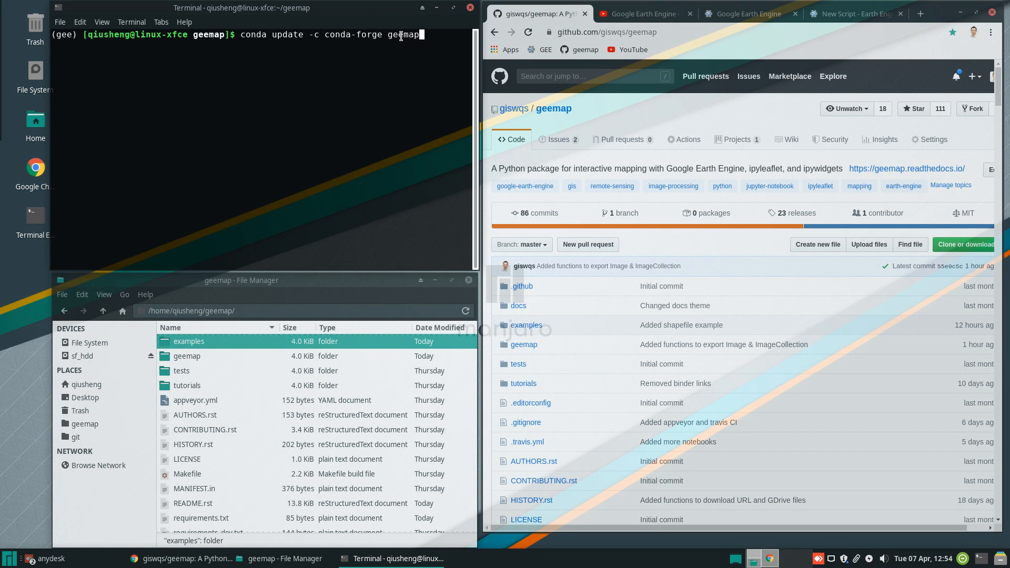
mouse_move(644, 14)
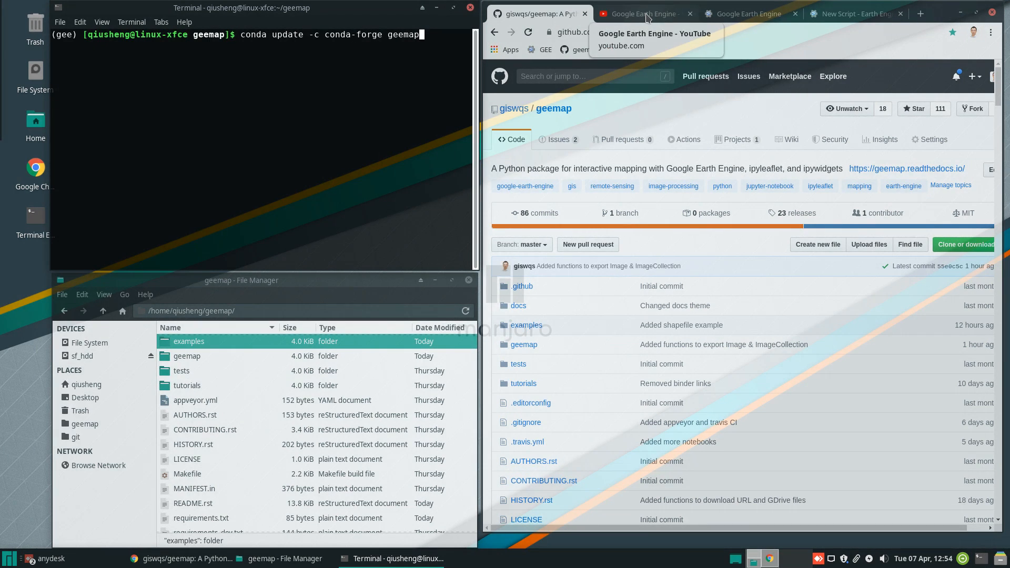
left_click(641, 14)
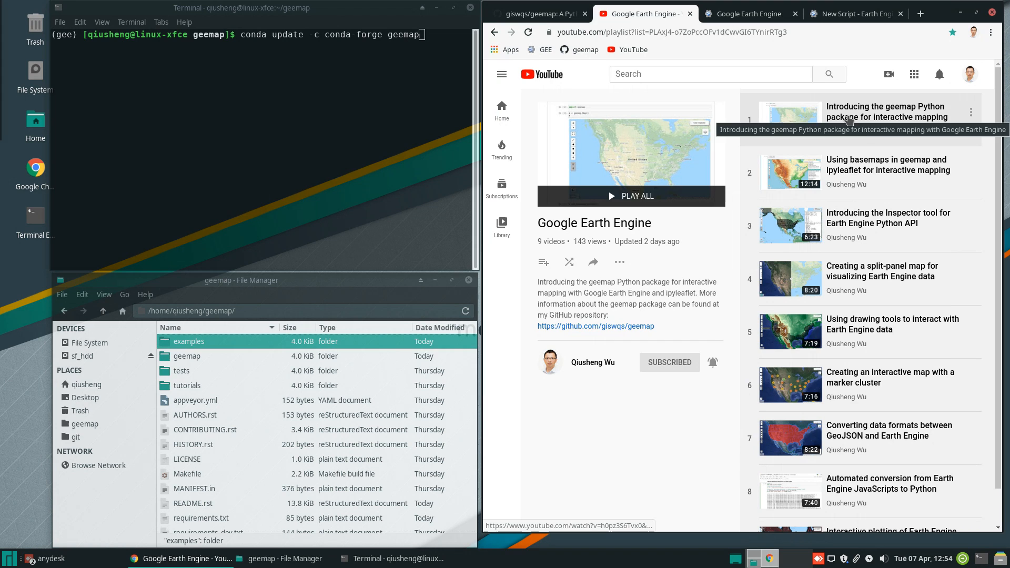
left_click(534, 14)
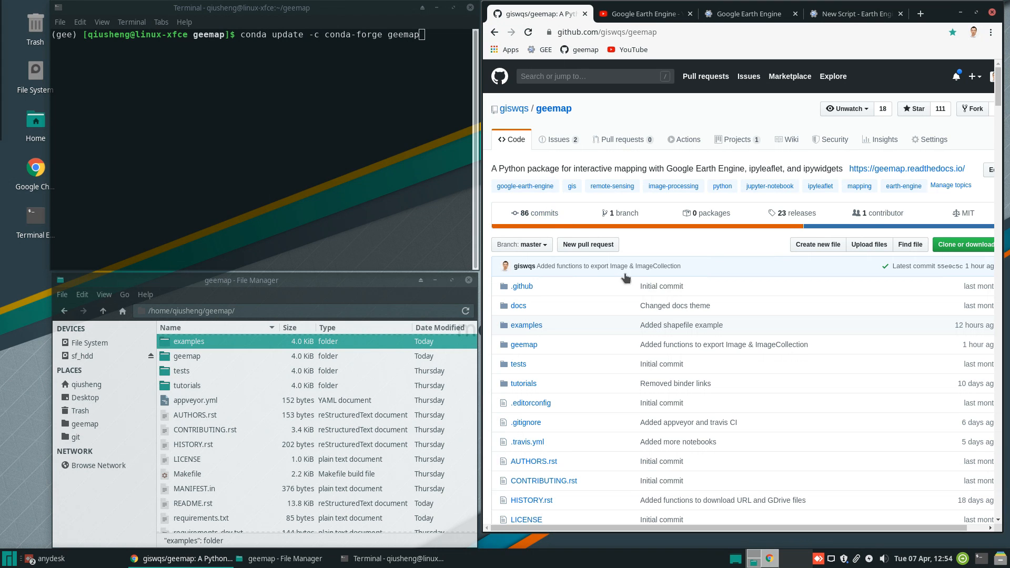
scroll("down", 3)
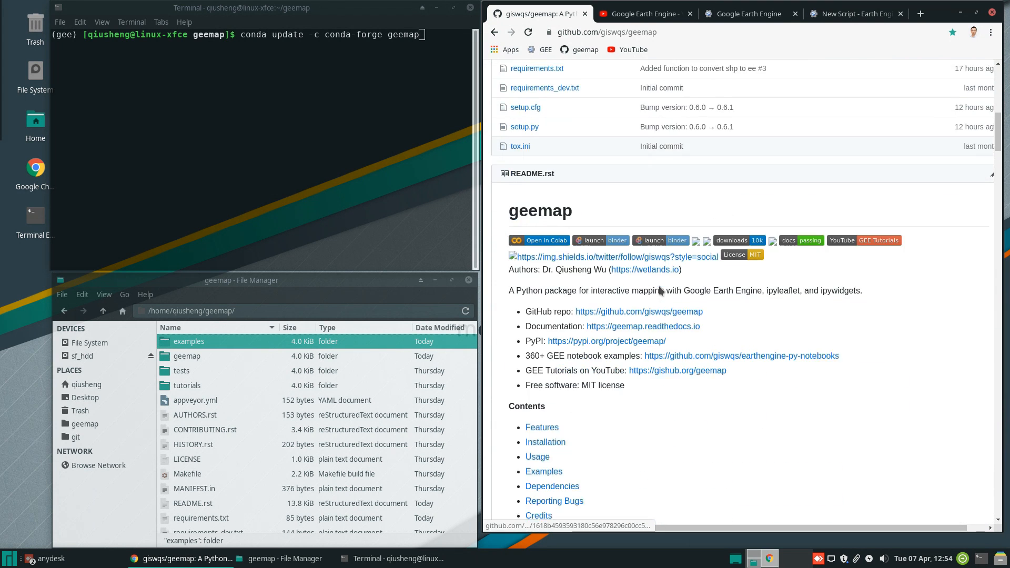
scroll("down", 3)
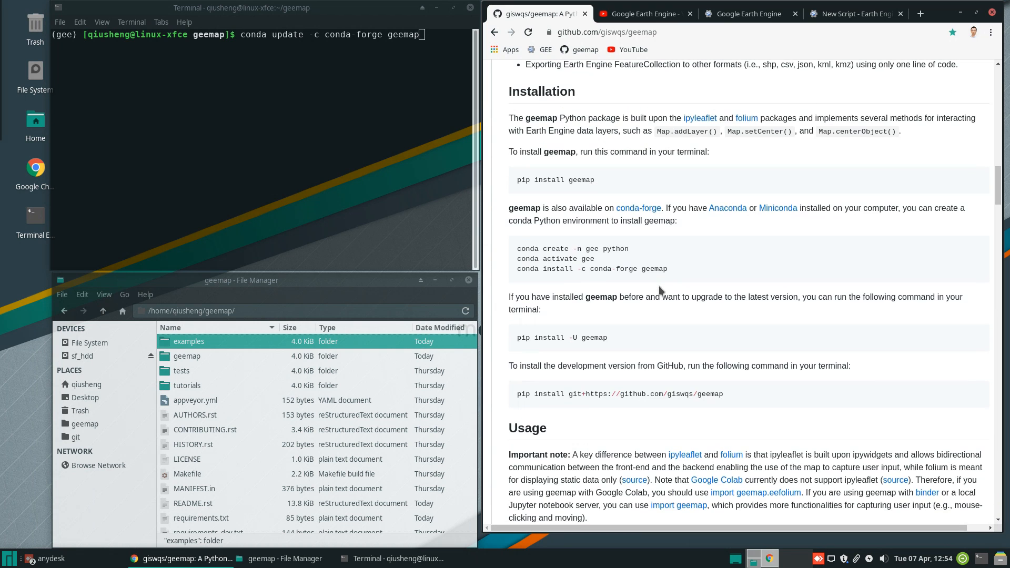
mouse_move(615, 350)
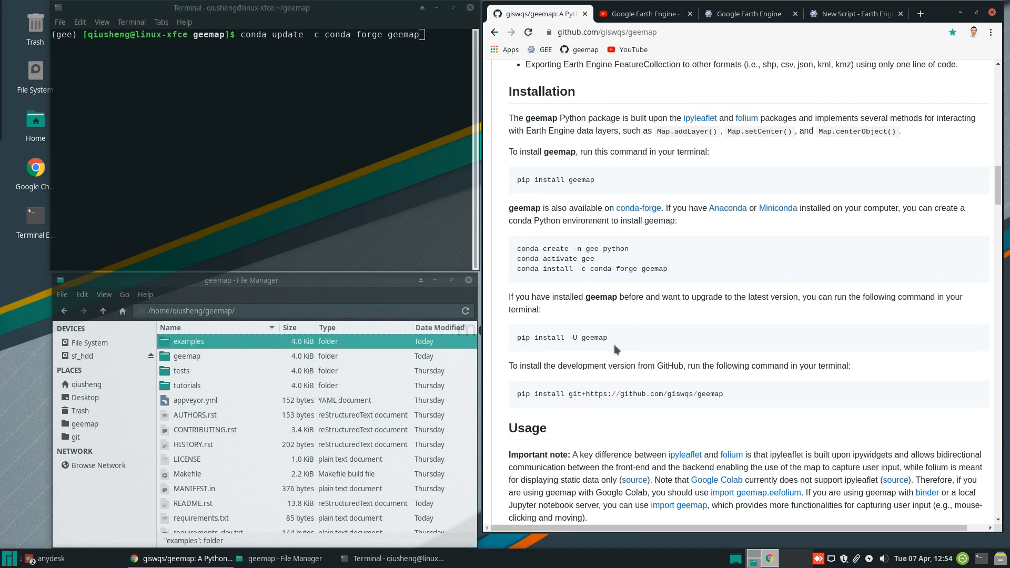
mouse_move(625, 346)
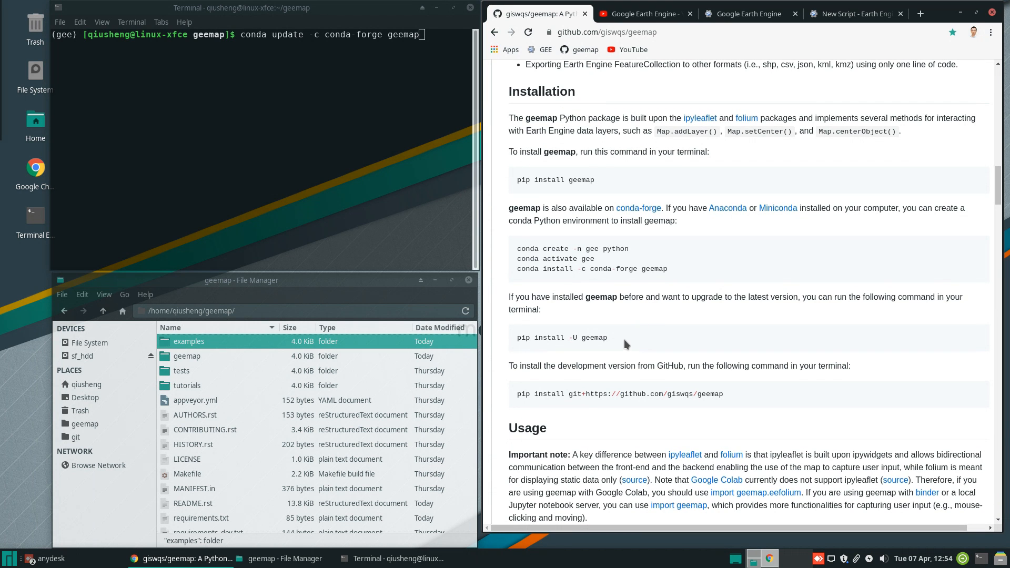
mouse_move(603, 340)
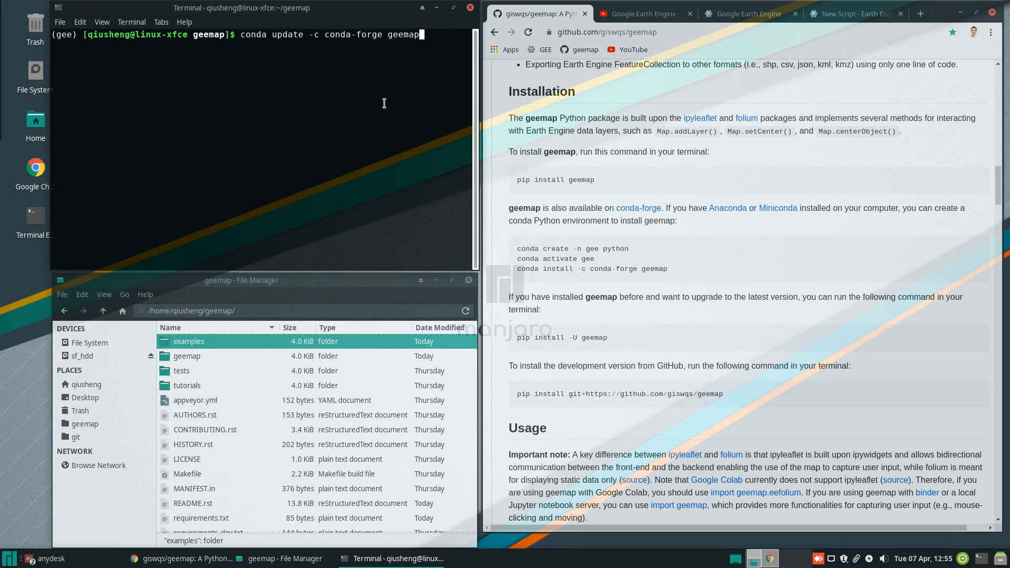
Step: Launch a Jupyter Notebook server from the geemap folder with 'jupyter notebook'
key("BackSpace")
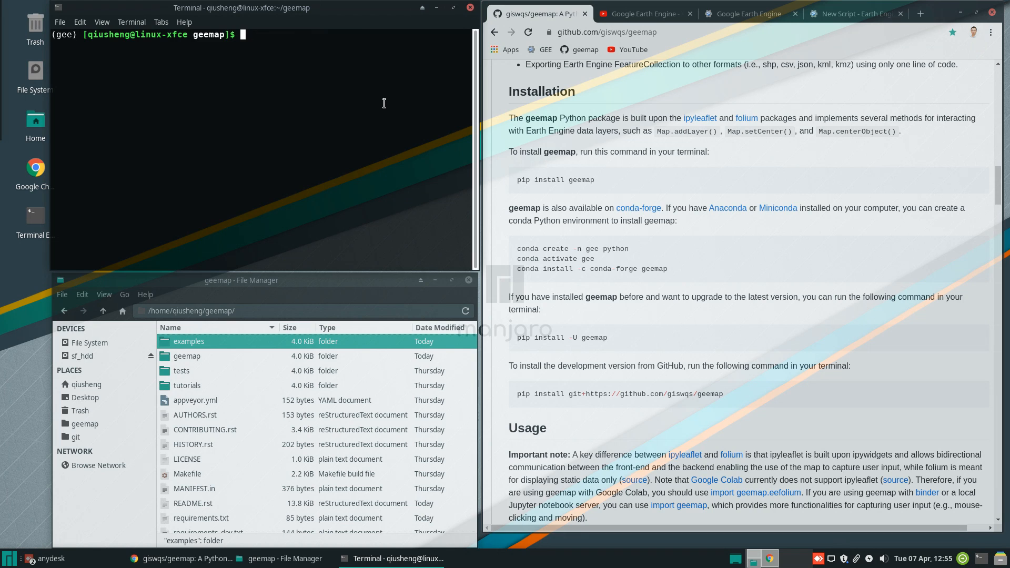
type("jupyter notebook")
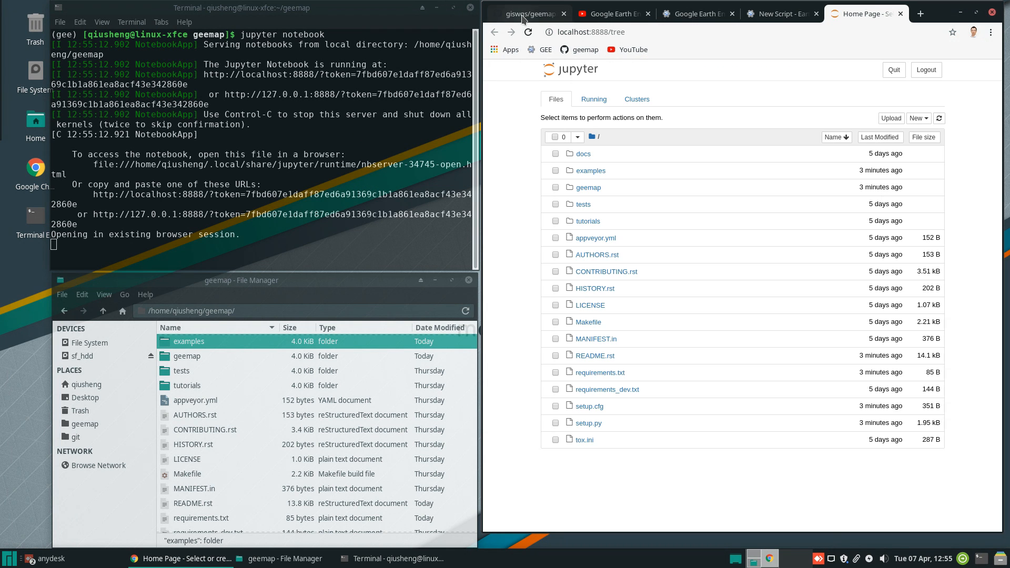
Step: View examples/notebooks/shapefiles.ipynb on GitHub, then return to the local Jupyter file listing
left_click(529, 14)
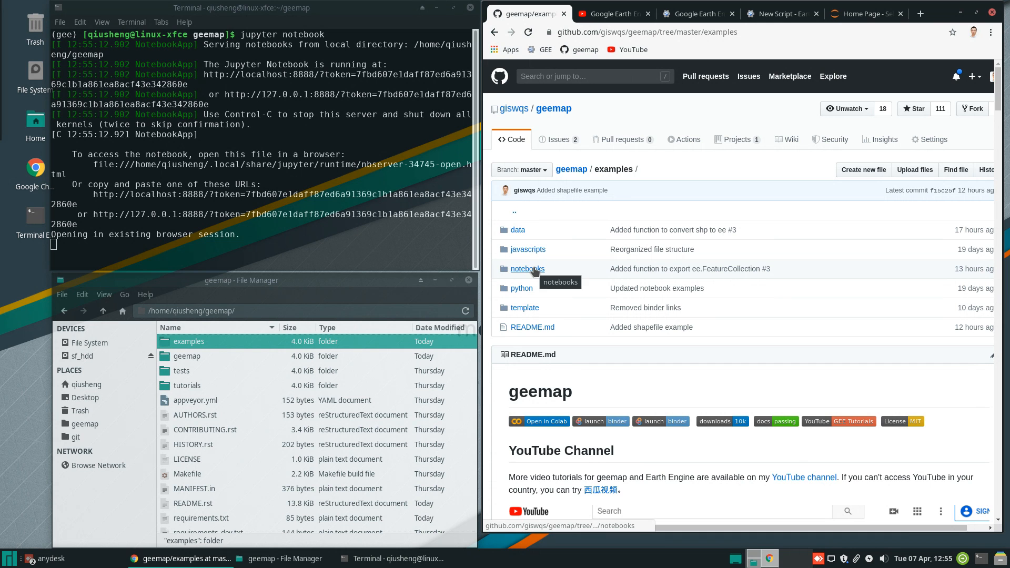
left_click(527, 268)
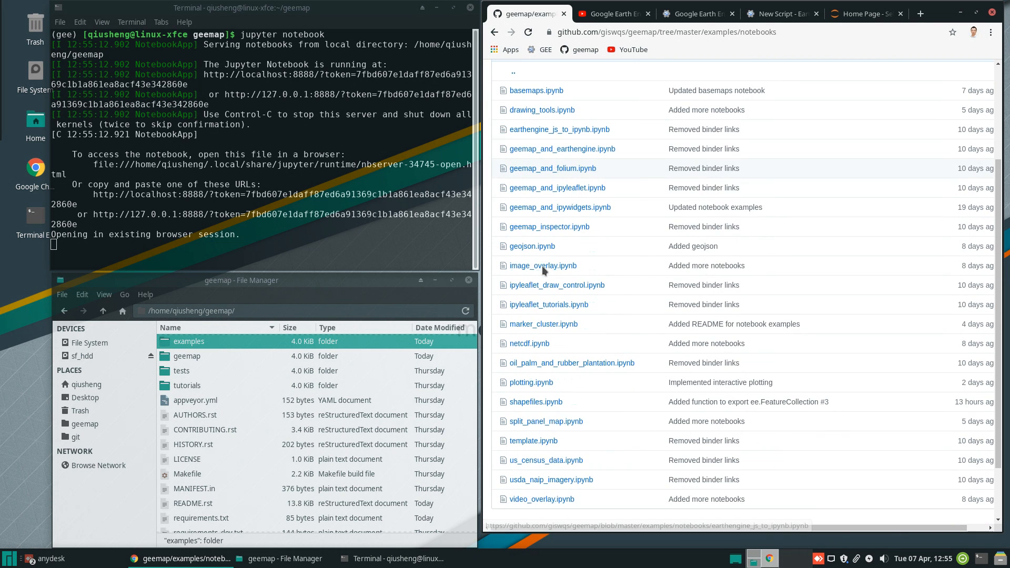
scroll("down", 3)
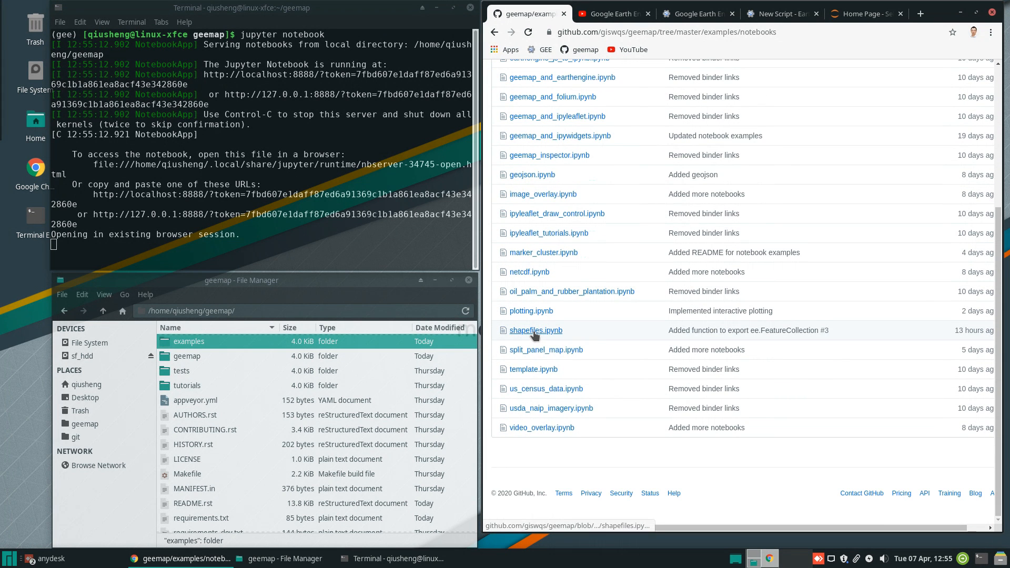
left_click(535, 331)
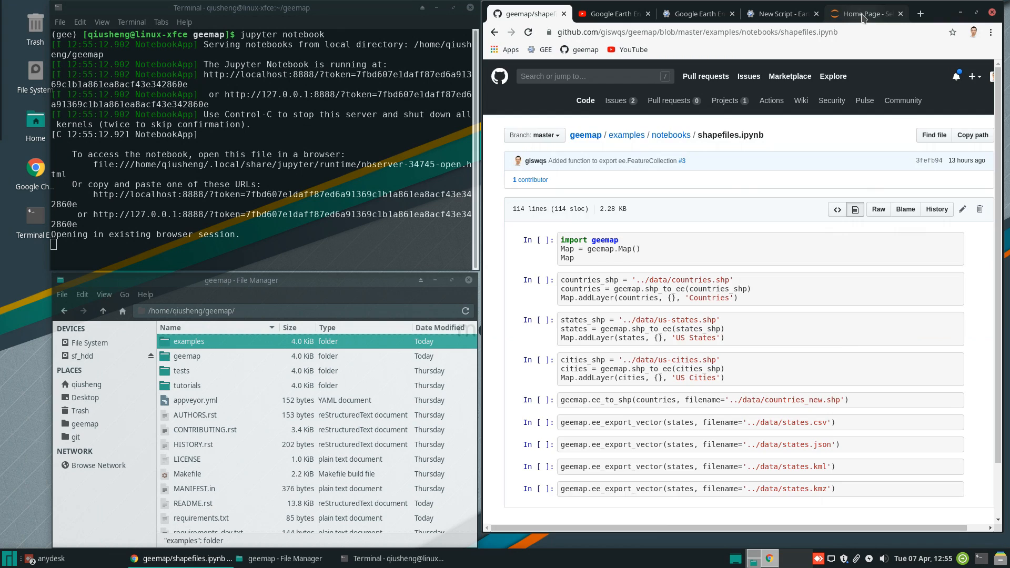
left_click(863, 14)
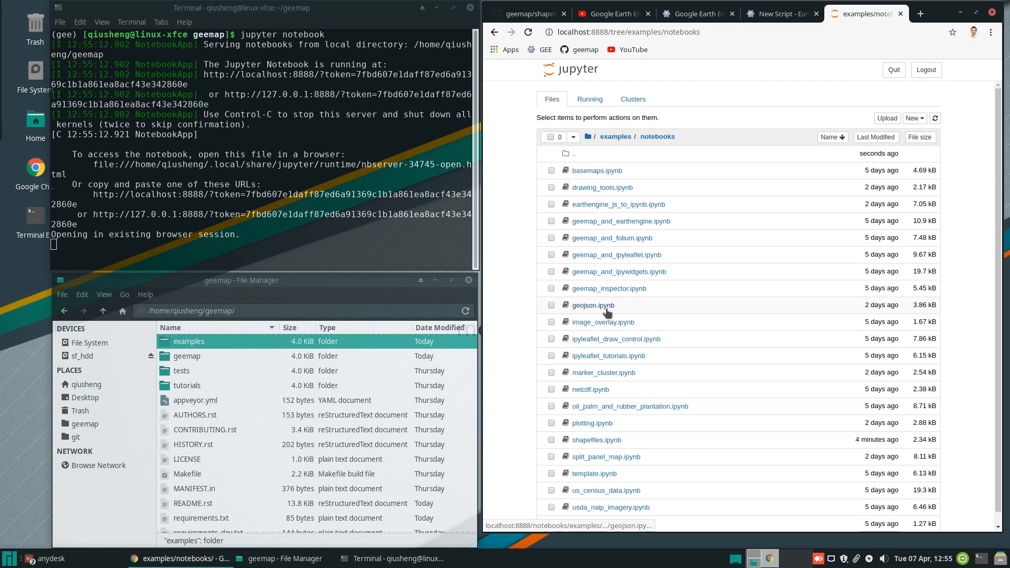
Step: Scroll the local examples/notebooks listing to find shapefiles.ipynb
scroll("down", 3)
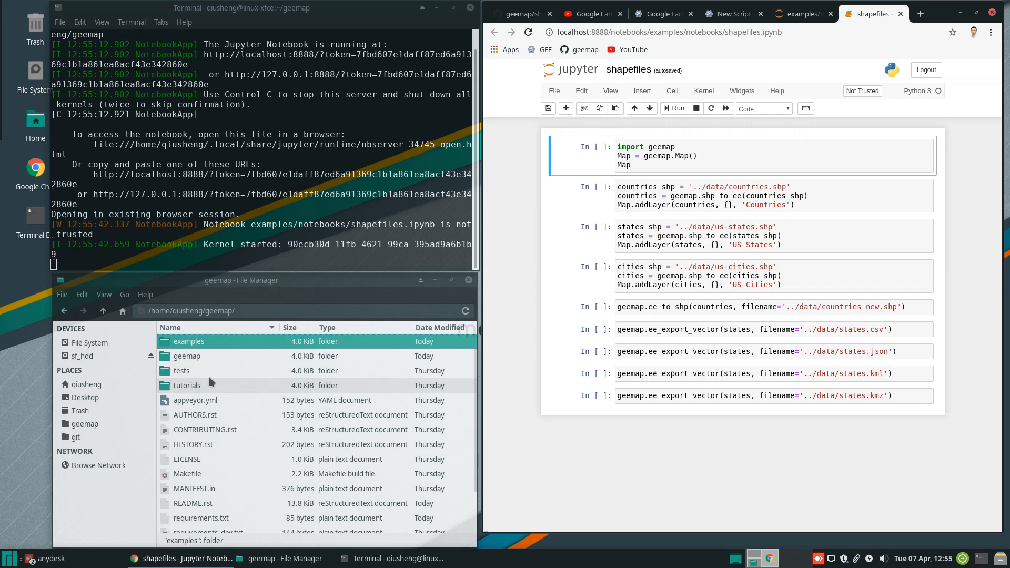
double_click(189, 341)
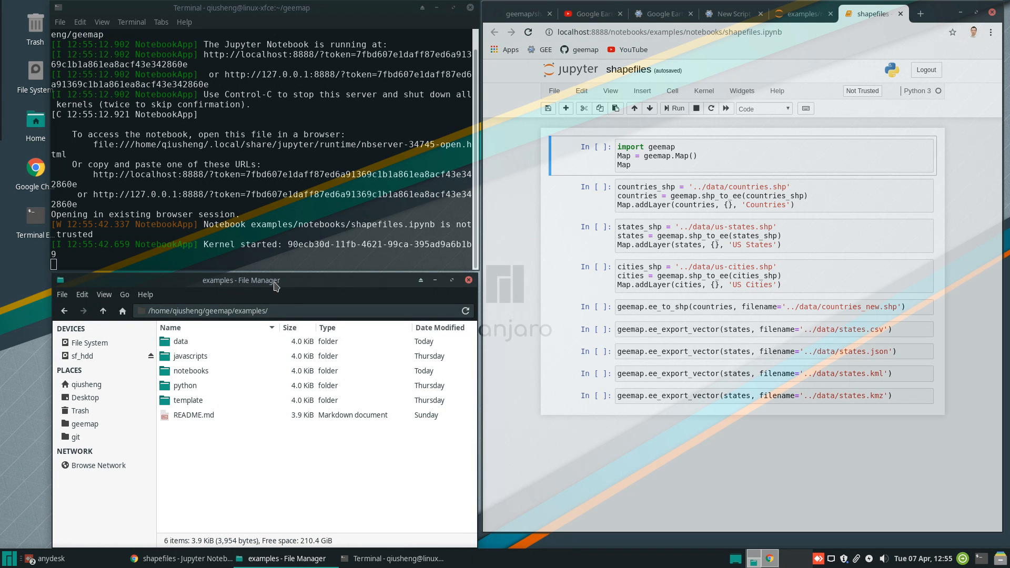
double_click(180, 341)
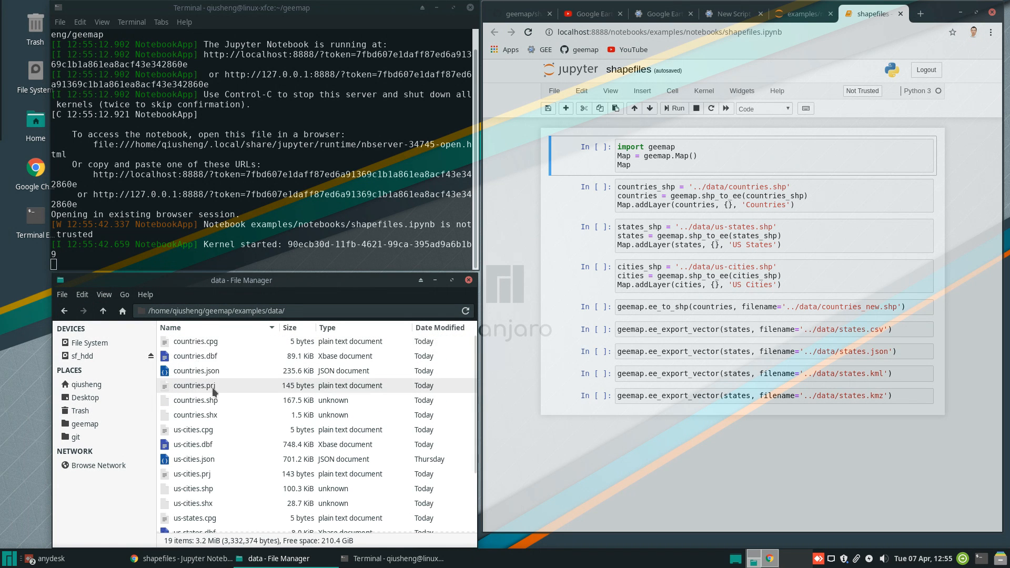
left_click(195, 356)
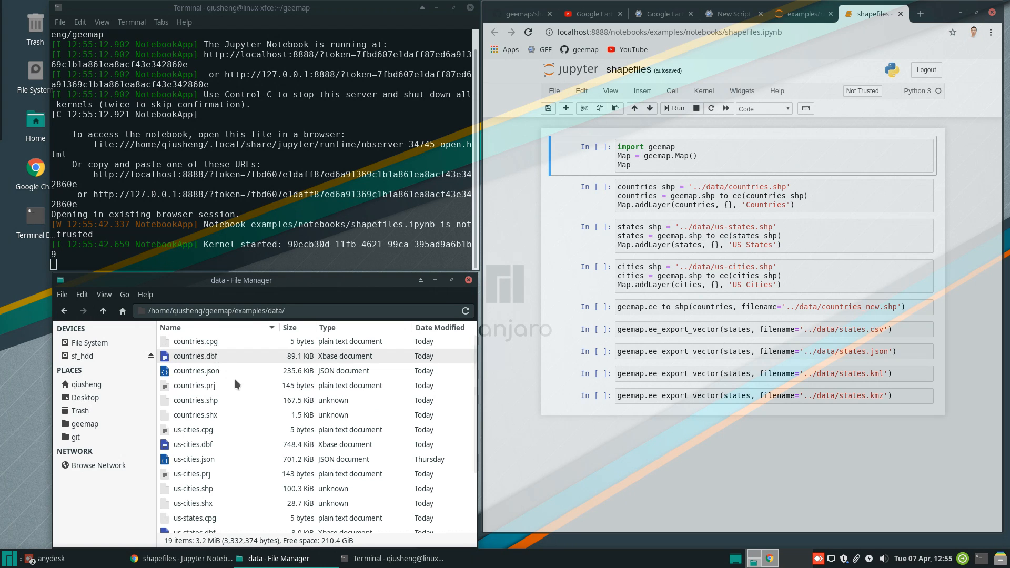
left_click(196, 415)
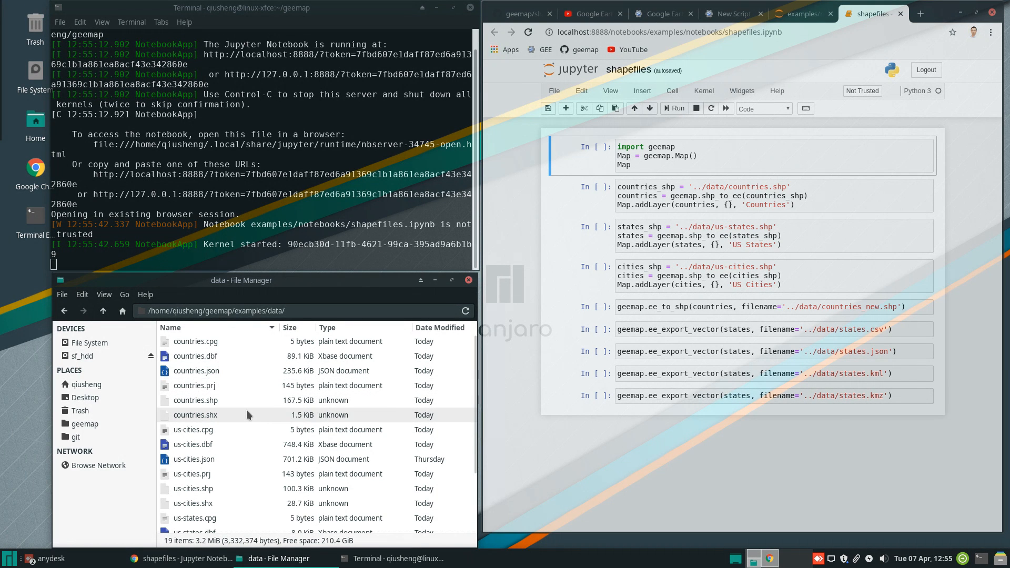
scroll("down", 3)
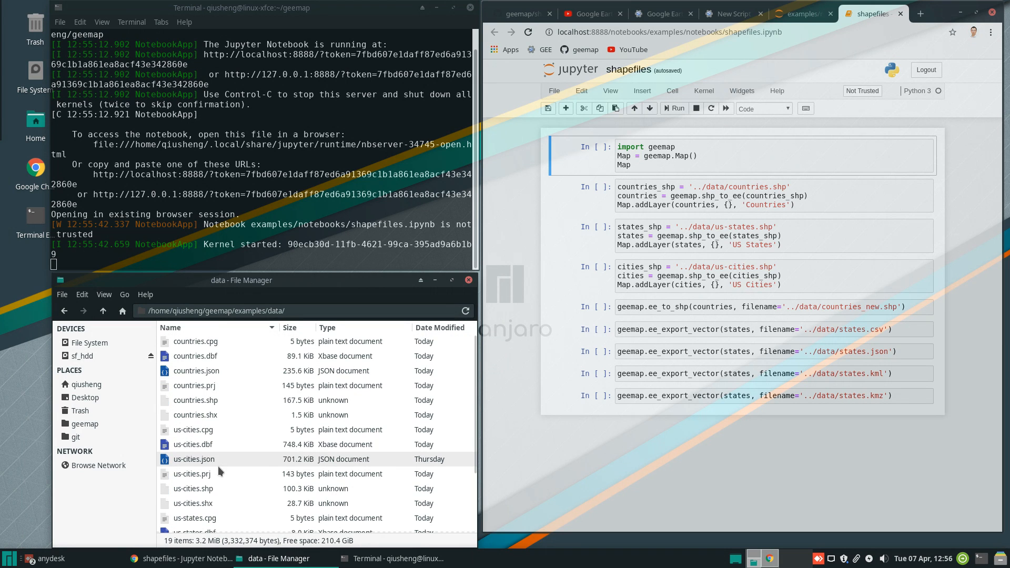
Step: Run the 'import geemap, Map = geemap.Map()' cell to display the interactive map
left_click(196, 371)
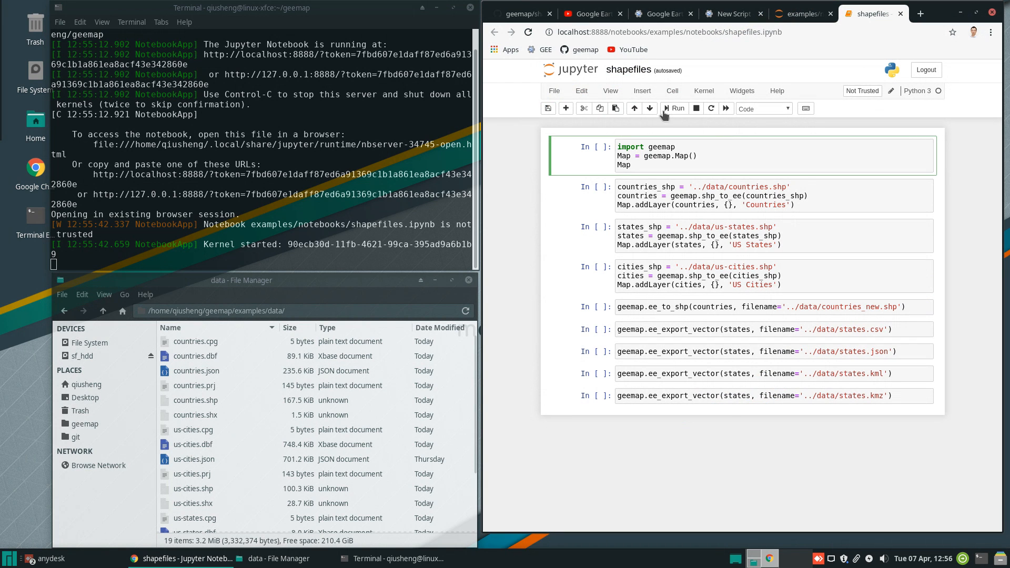
mouse_move(675, 109)
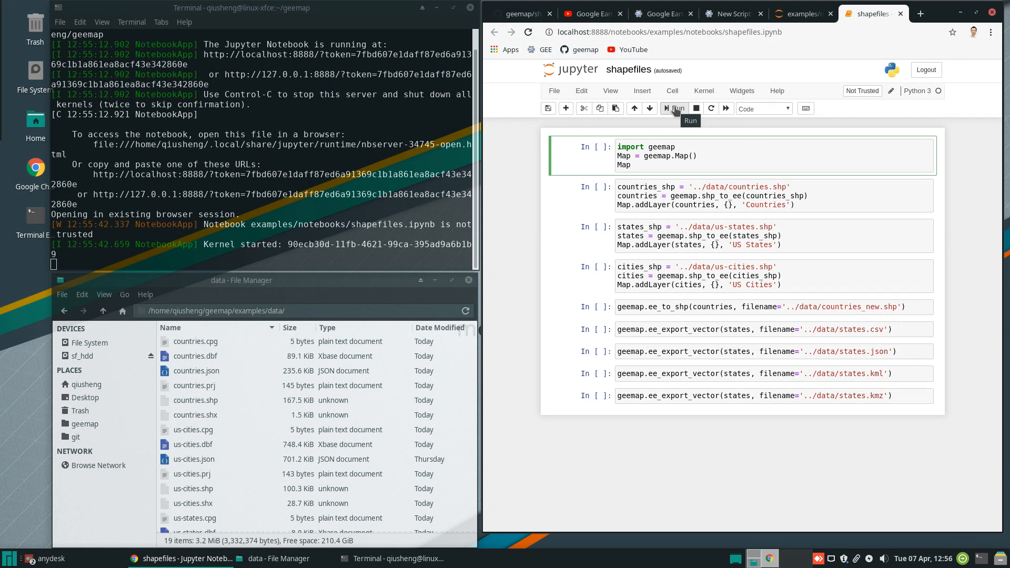
left_click(674, 109)
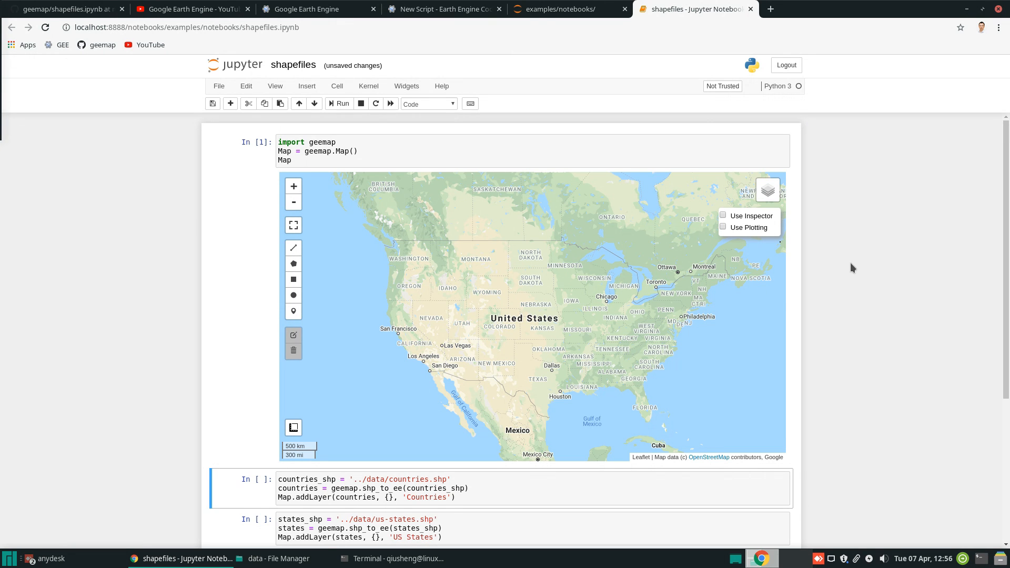
scroll("down", 3)
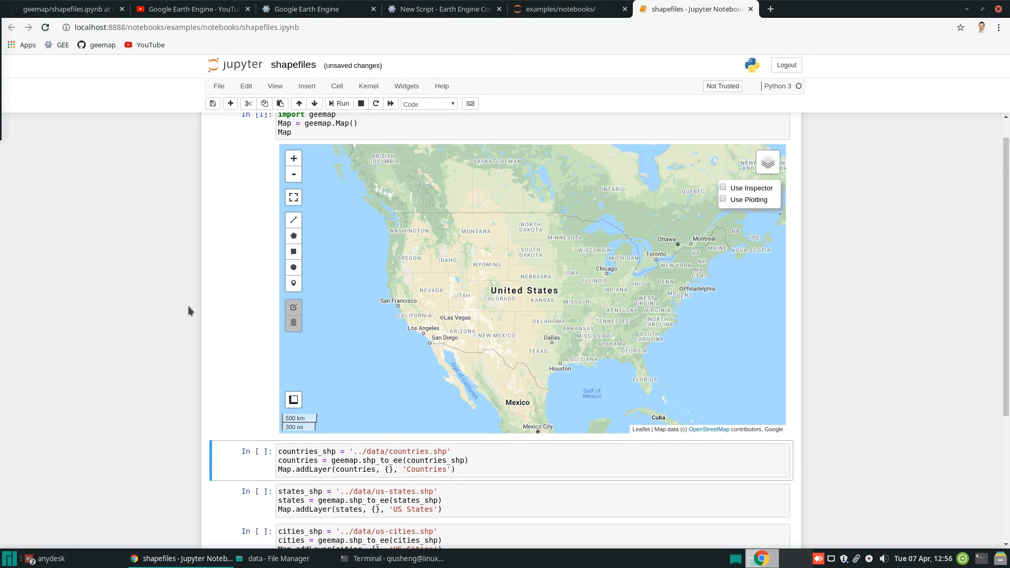
scroll("down", 3)
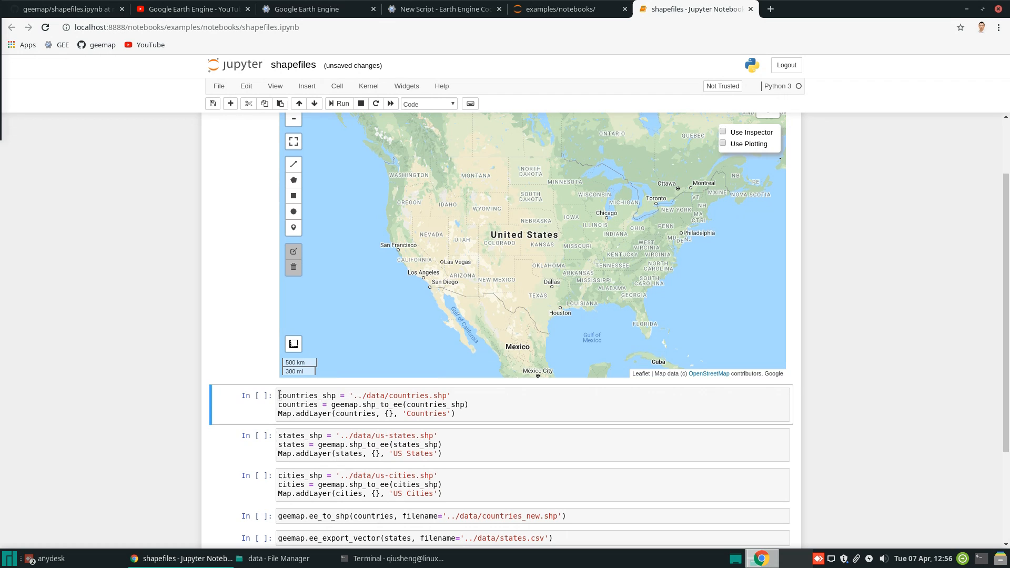
triple_click(364, 395)
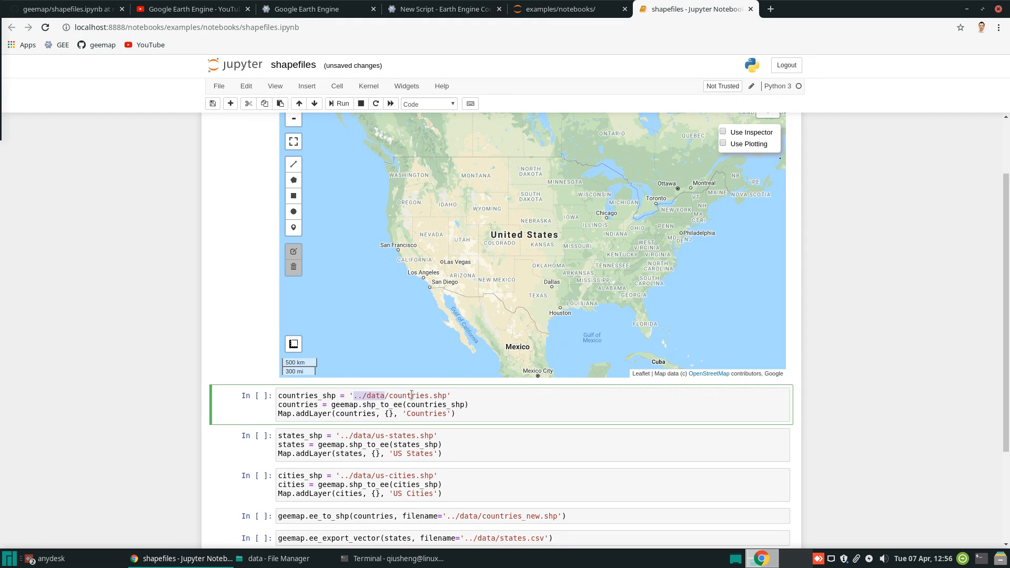
left_click_drag(359, 395, 443, 395)
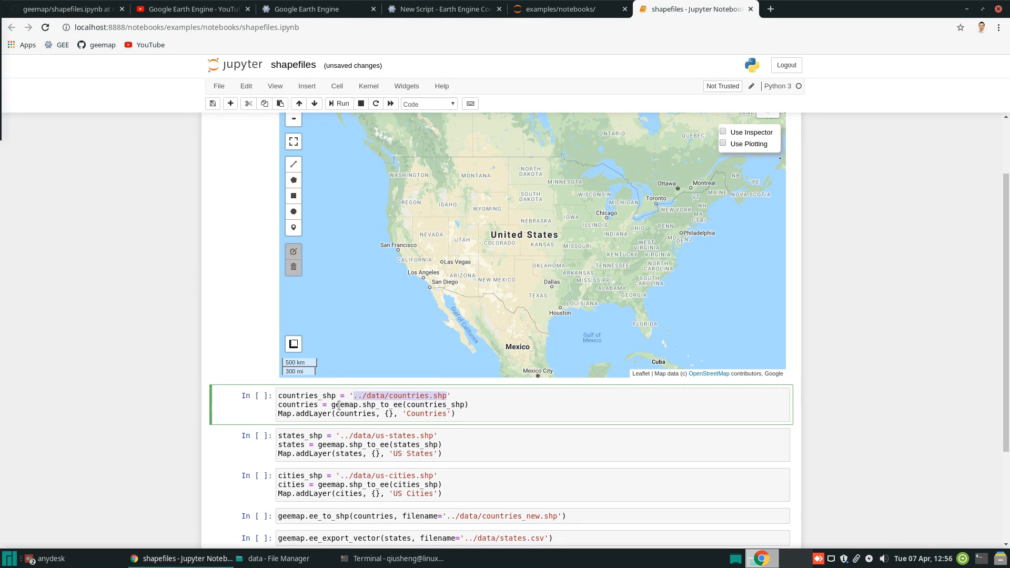
double_click(345, 405)
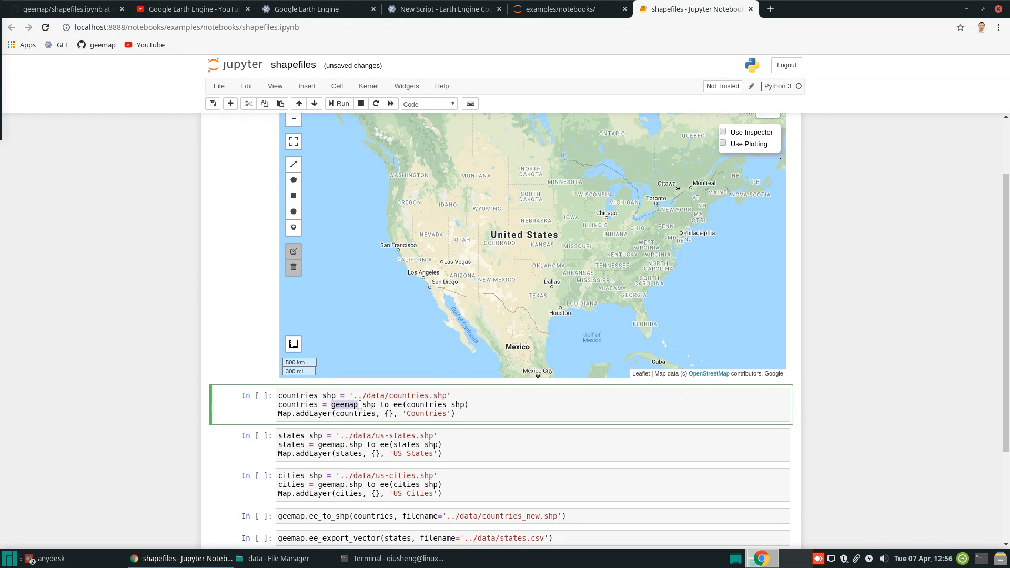
double_click(380, 404)
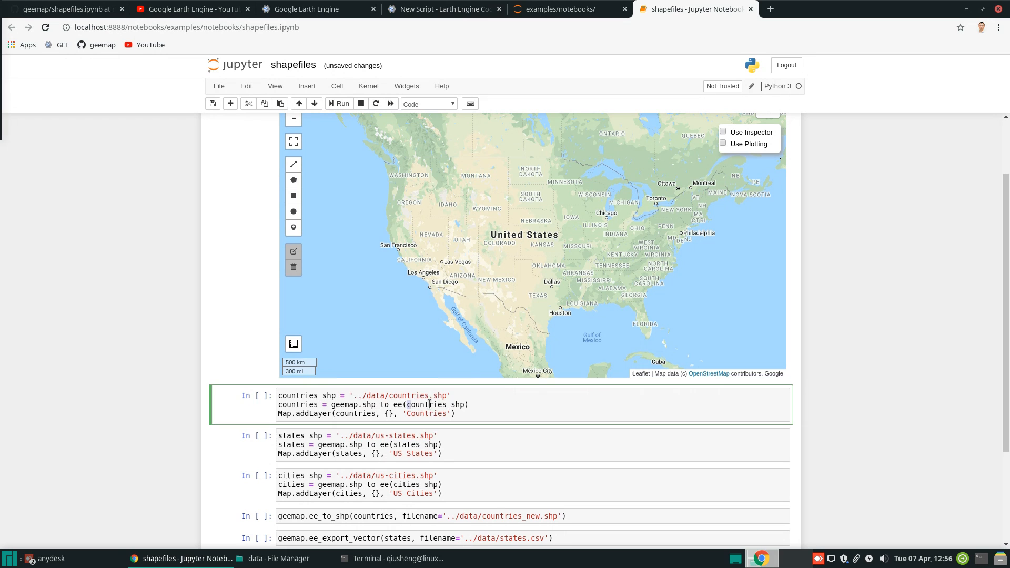
double_click(437, 404)
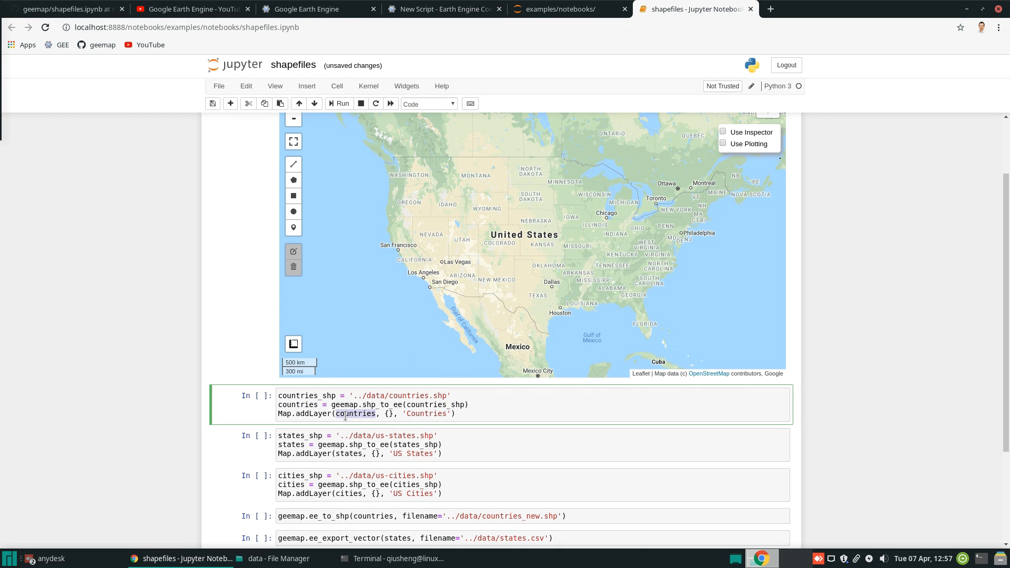
left_click(390, 413)
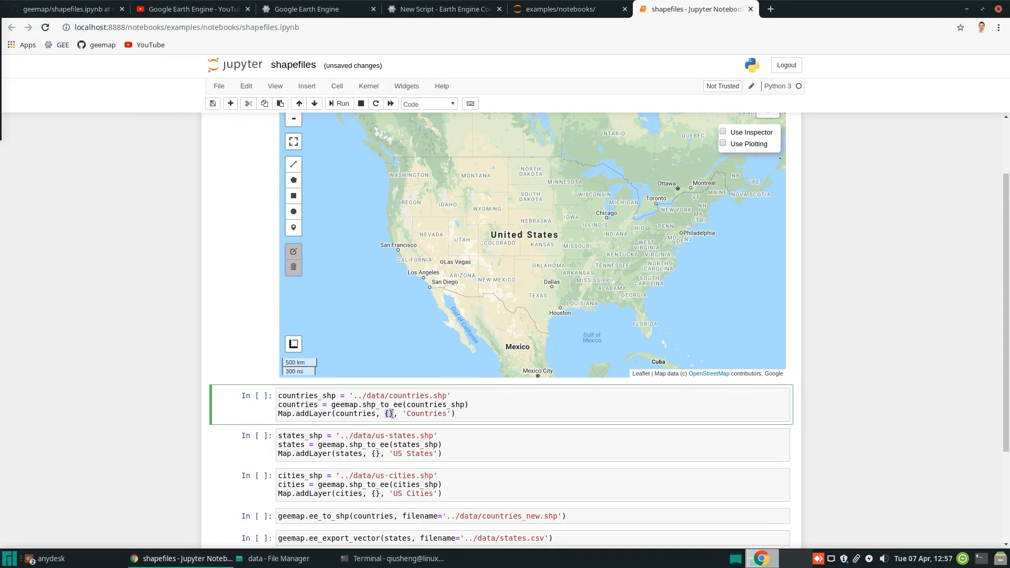
double_click(426, 414)
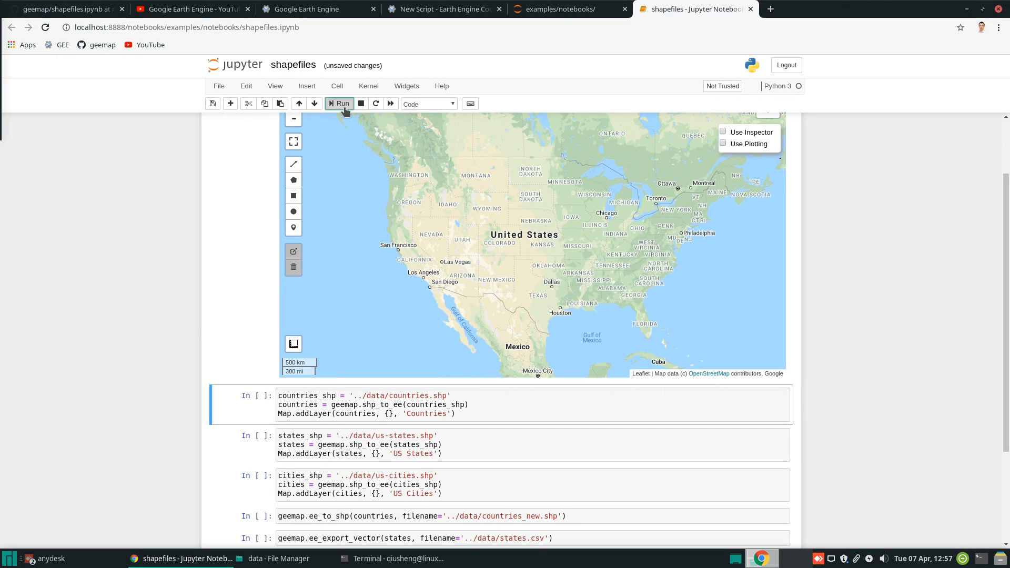
Step: Run the countries shapefile cell and scroll through its missing 'shapefile' module traceback
left_click(339, 103)
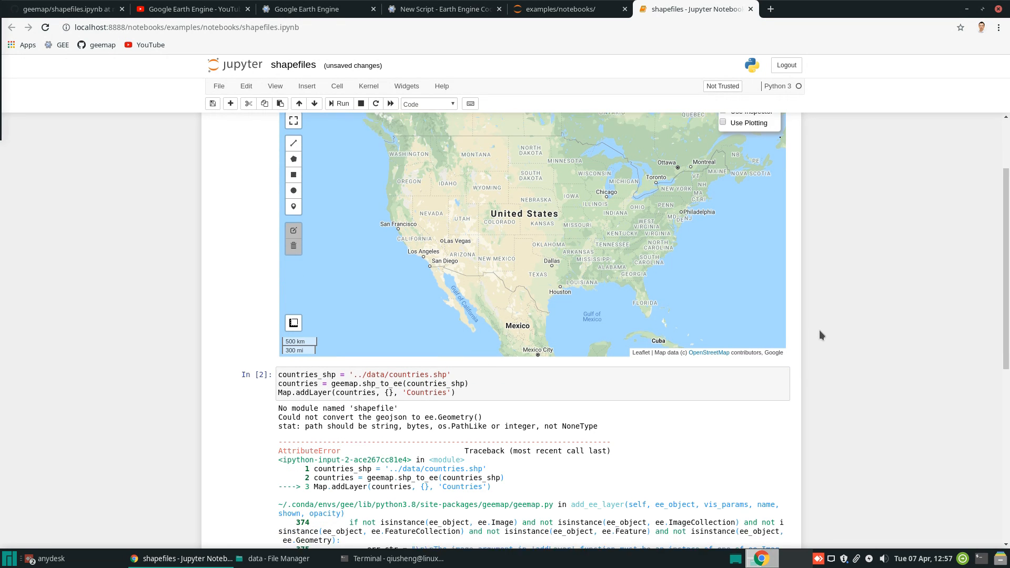
scroll("down", 3)
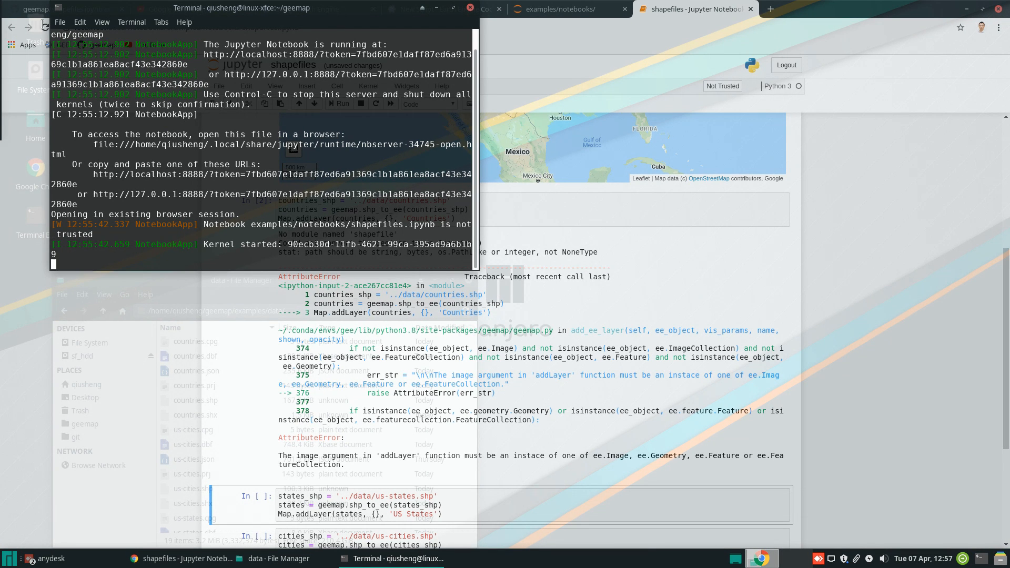
Step: In a new Terminal tab, activate the gee environment and enter 'pip install pyshp'
left_click(60, 21)
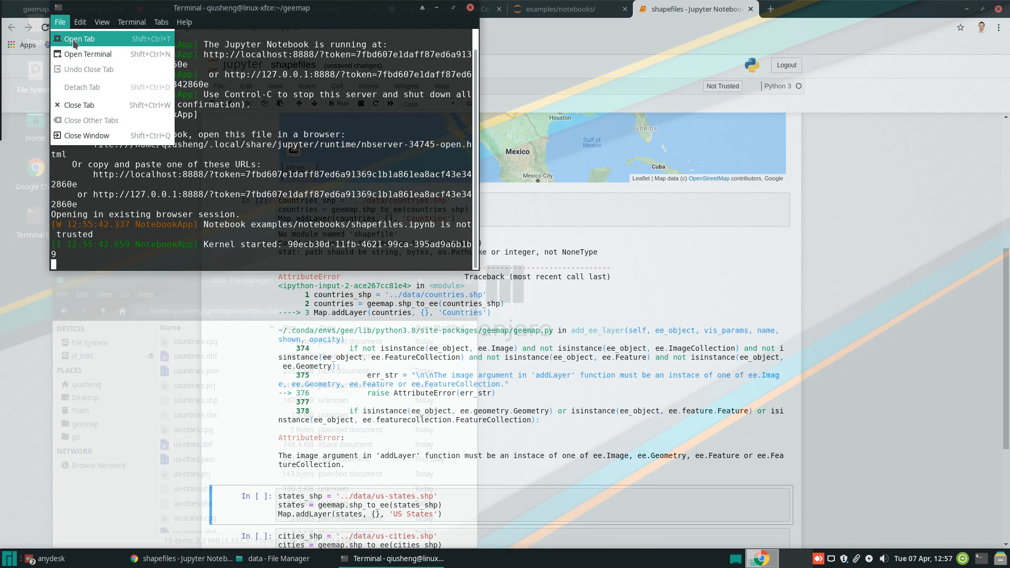
left_click(79, 38)
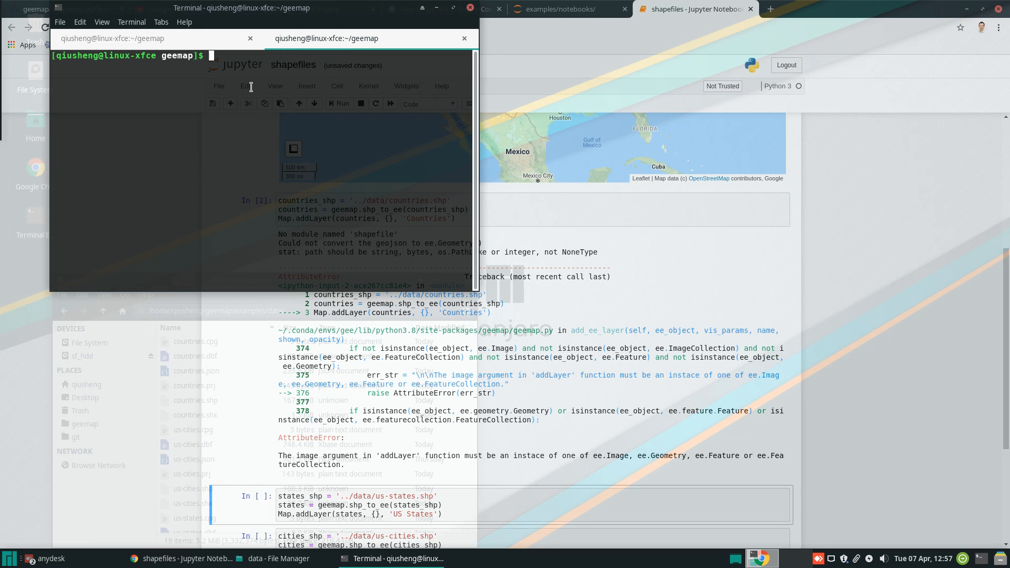
type("conda activate gee")
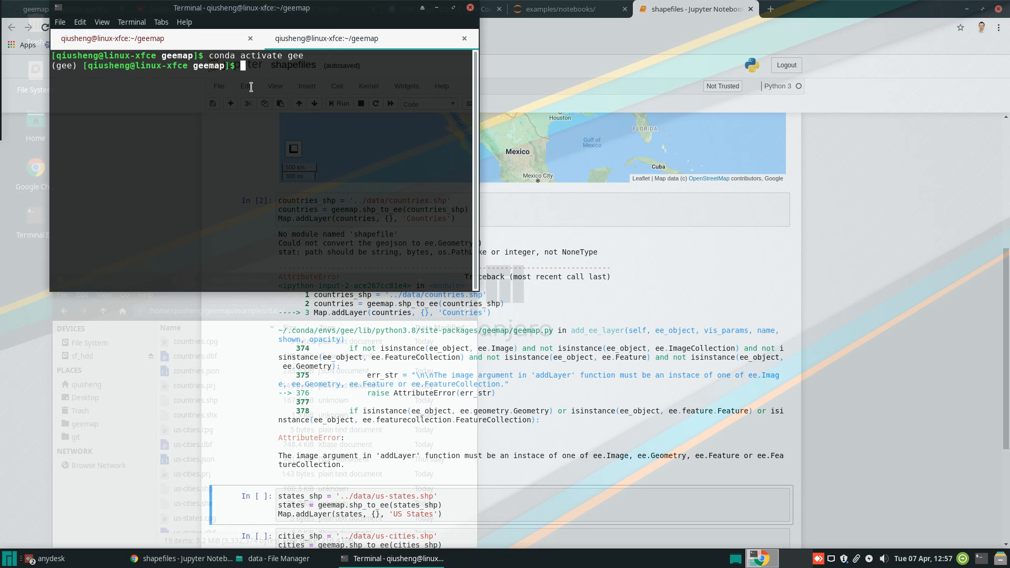
type("conda")
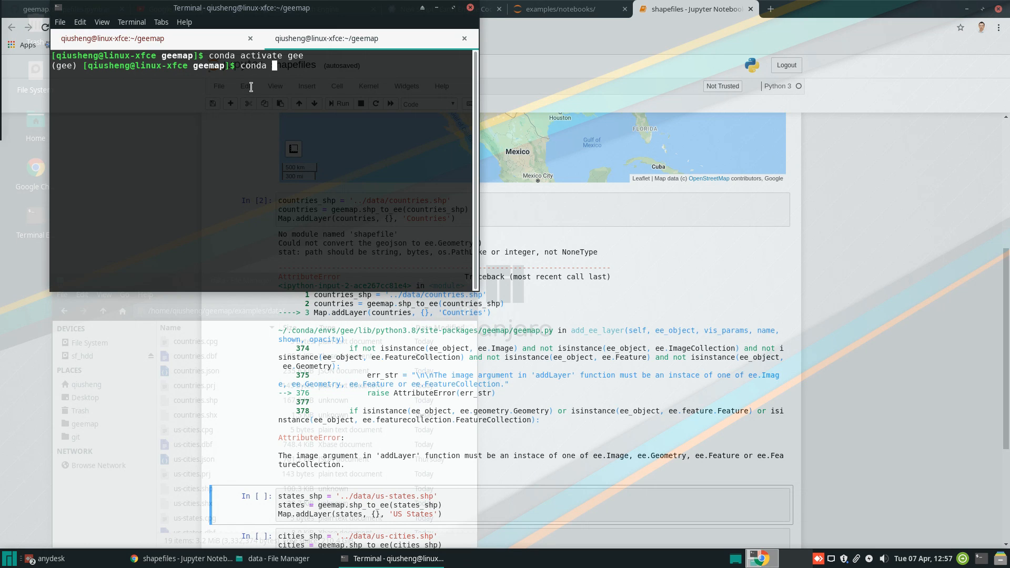
type("install -c")
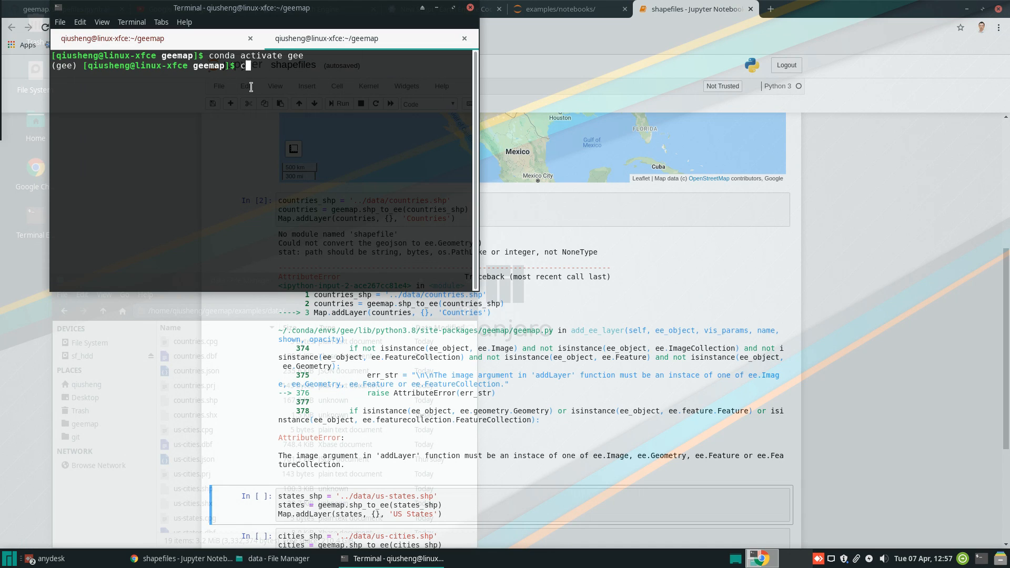
type("pip install")
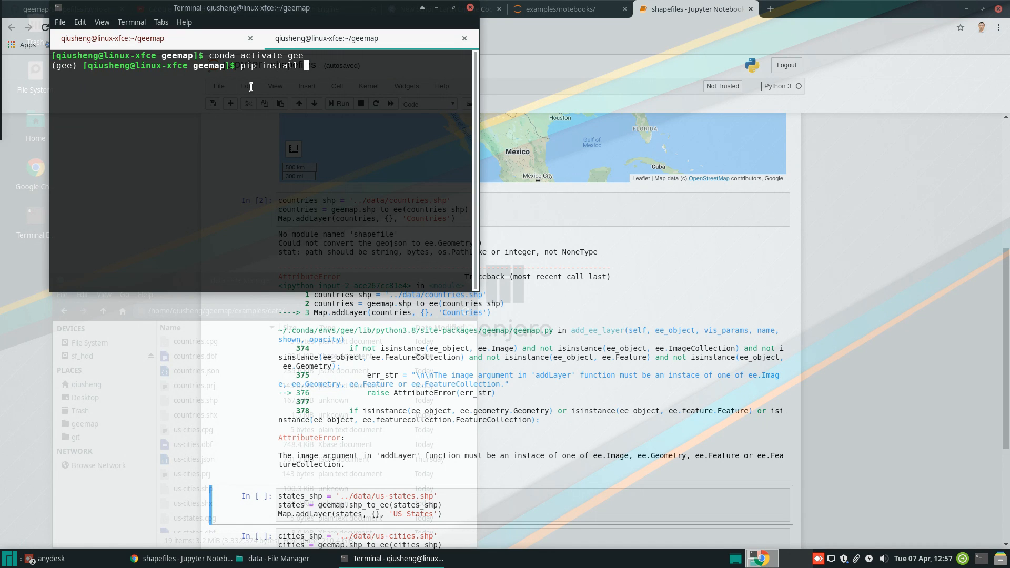
type("pyshp")
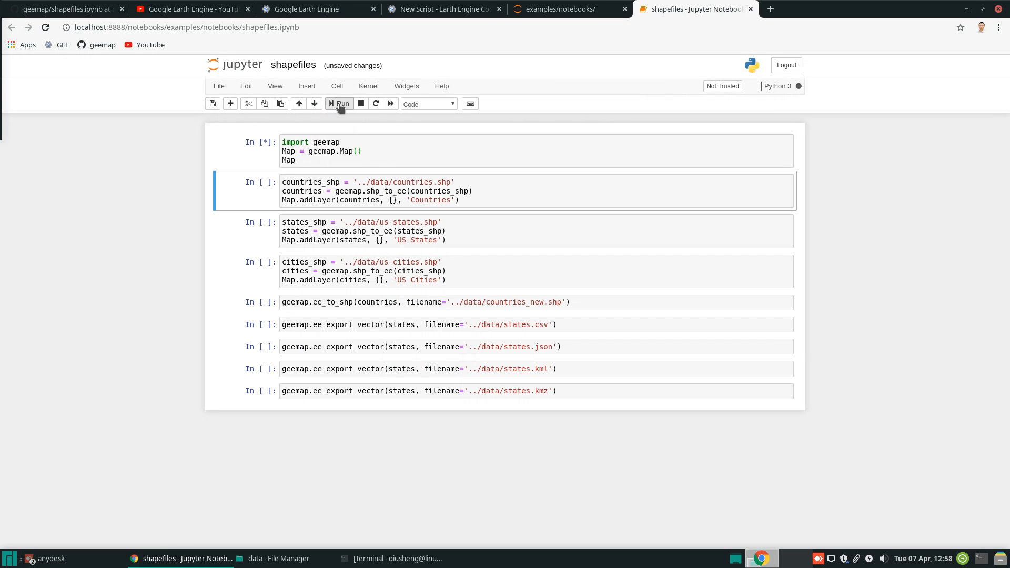
Step: Rerun the geemap map cell and the countries cell to draw country borders
left_click(339, 104)
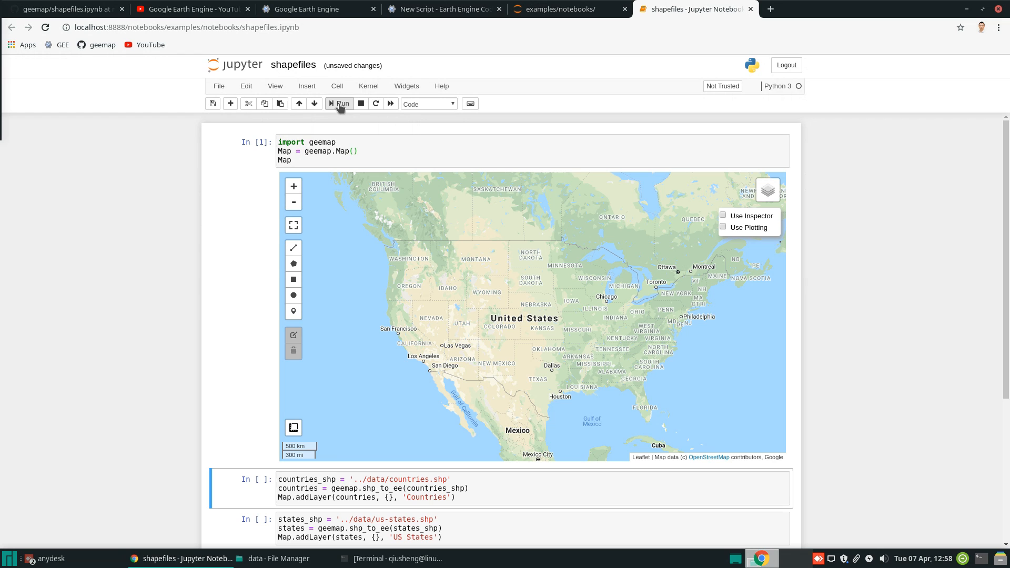
left_click(341, 104)
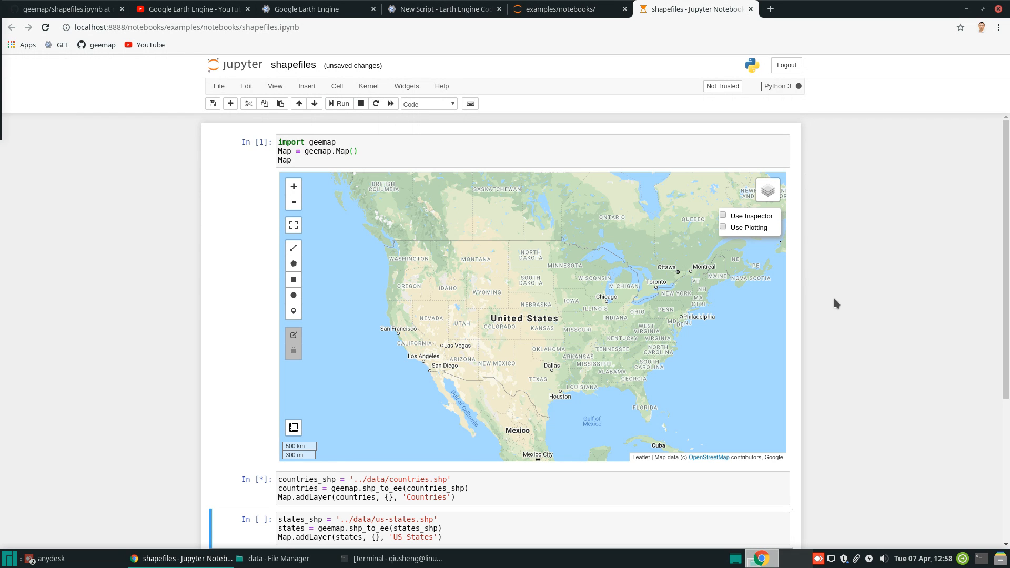
left_click(341, 104)
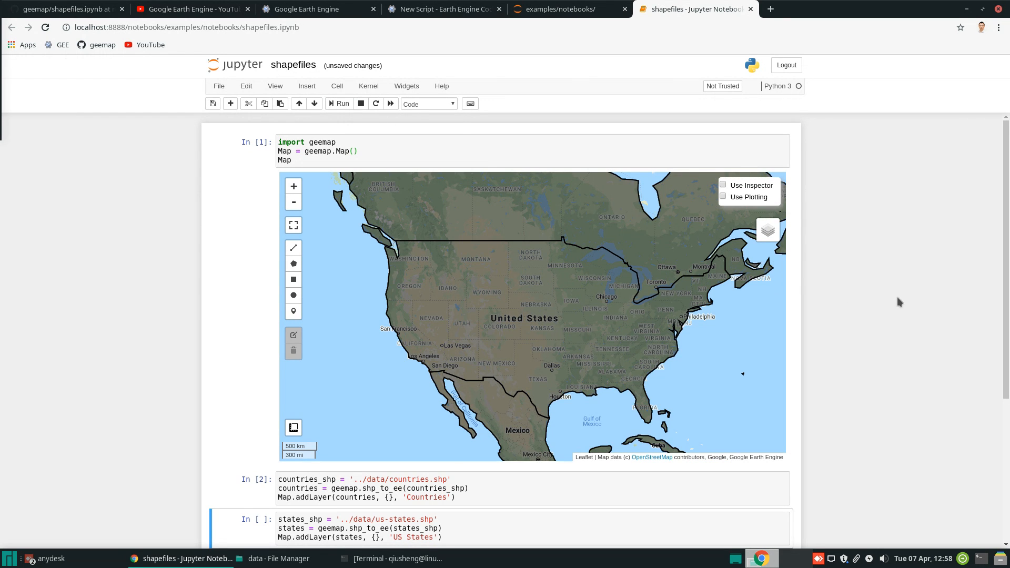
scroll("down", 3)
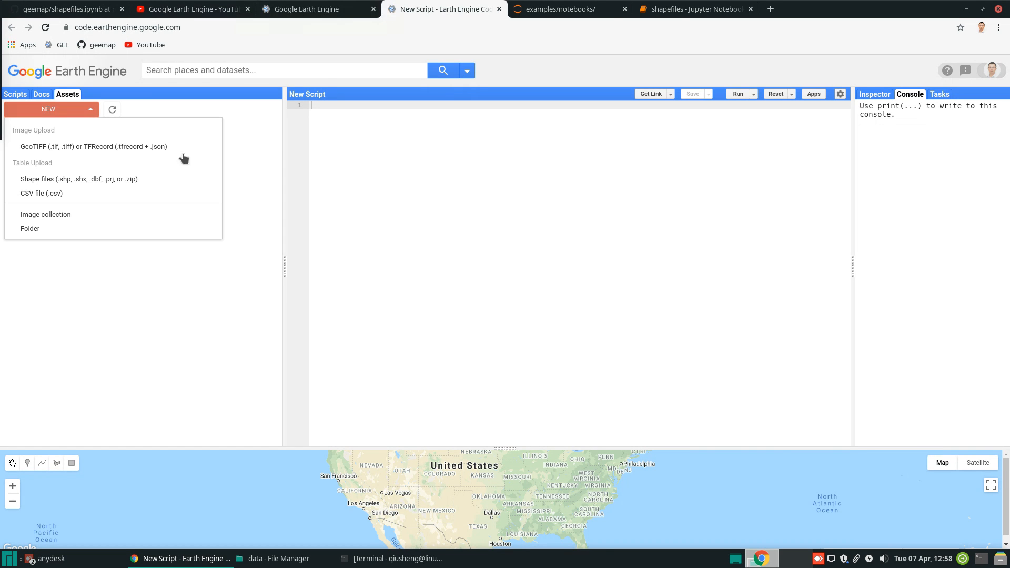
left_click(691, 9)
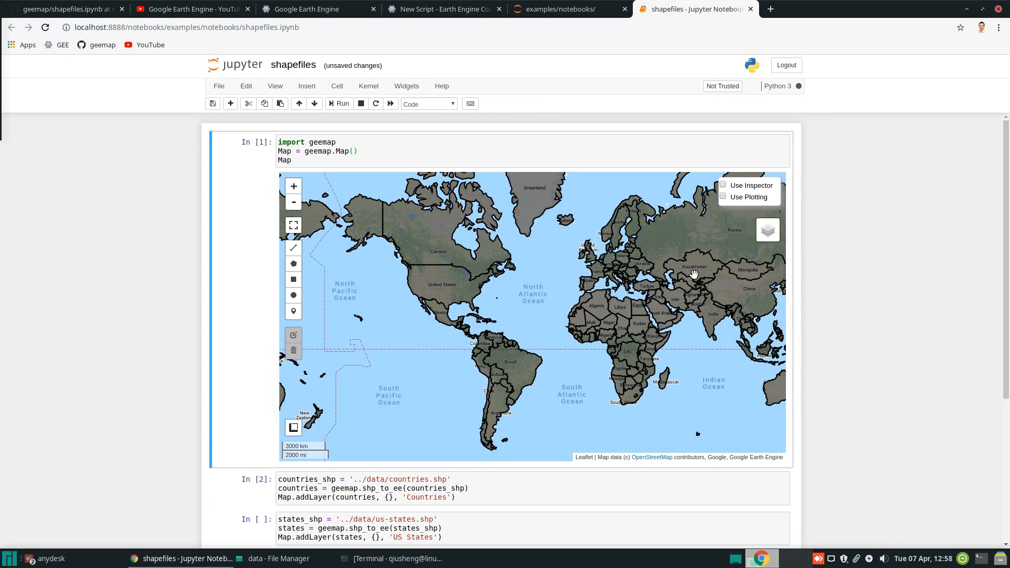
Step: Toggle the Countries layer off and on, then run the US States cell
left_click(766, 230)
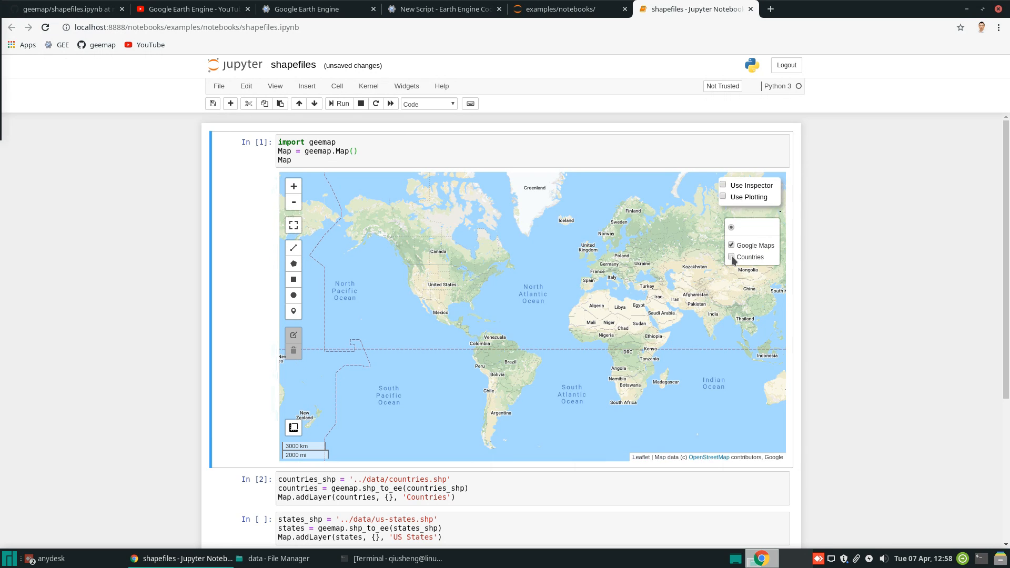
left_click(731, 257)
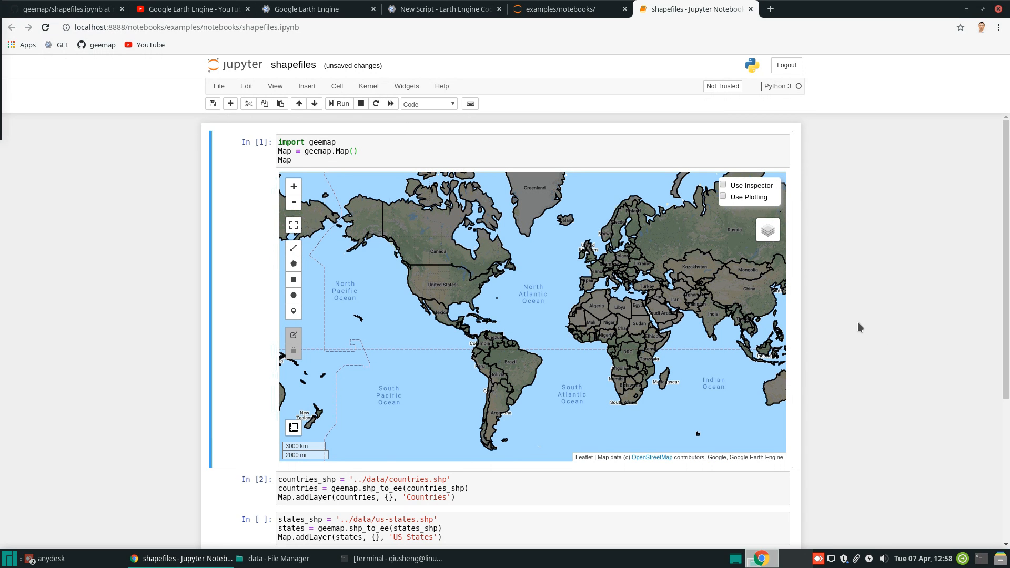
scroll("down", 3)
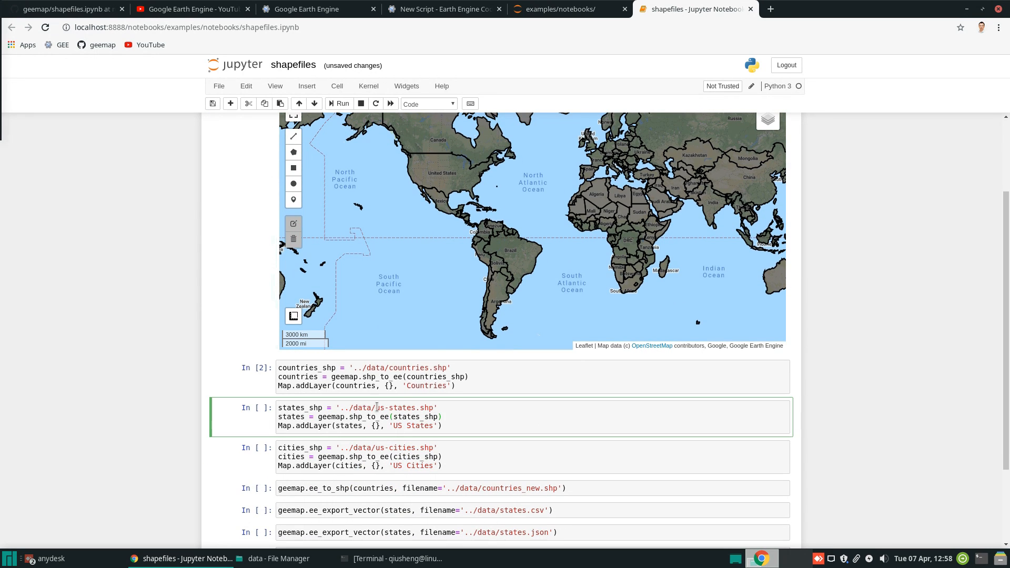
left_click(341, 104)
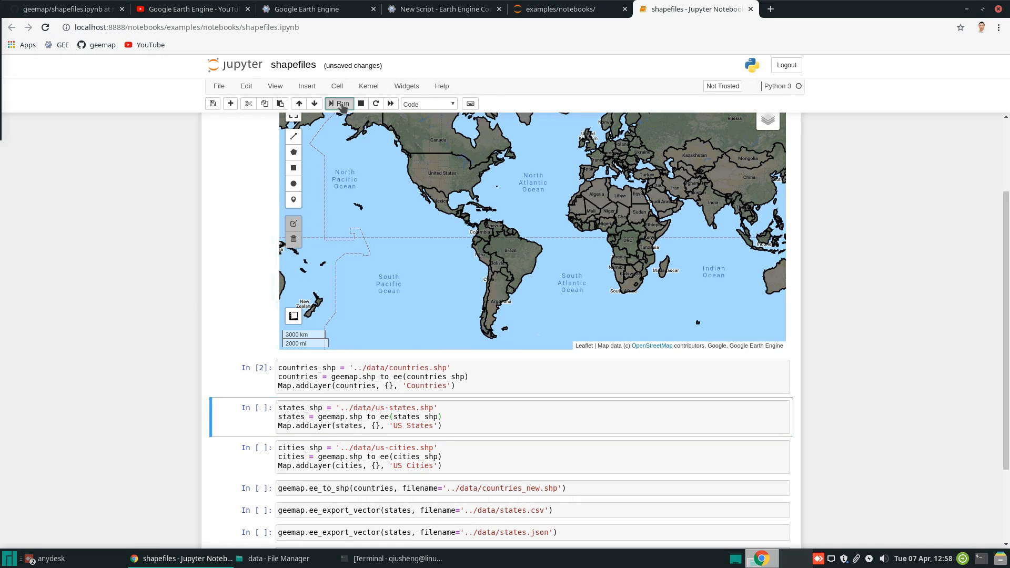
left_click(339, 103)
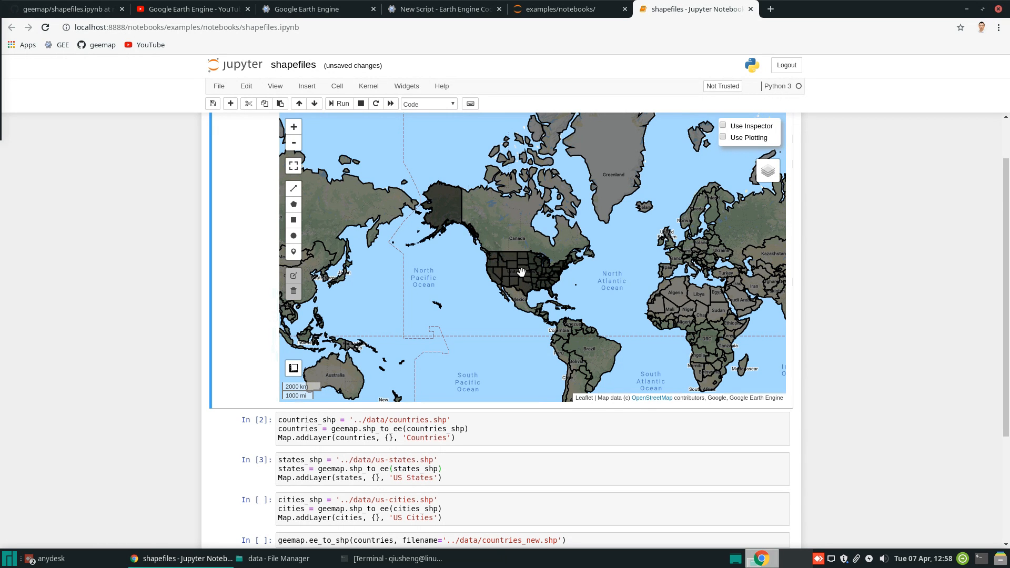
scroll("down", 3)
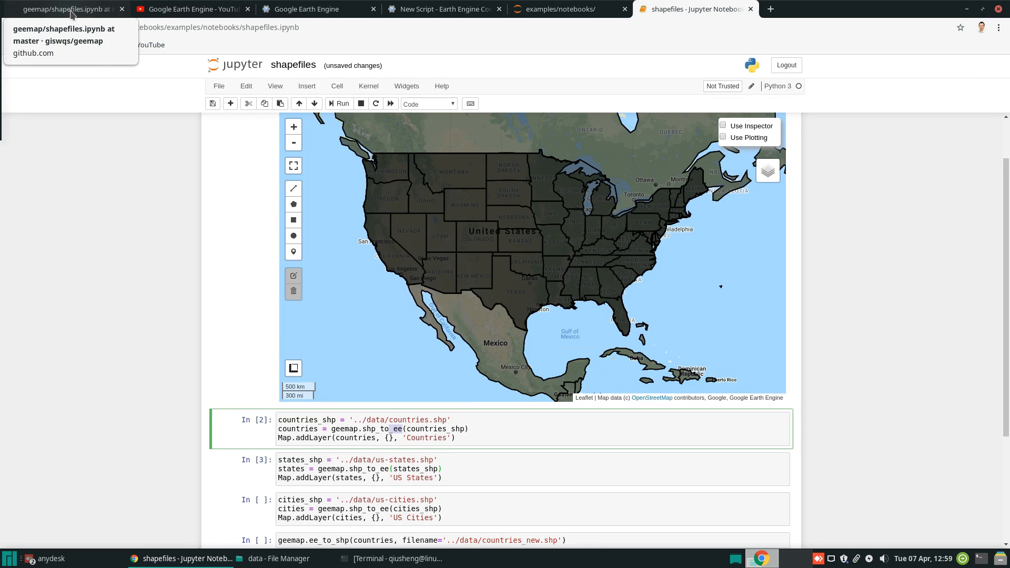
Step: Review the ee_to_shp and ee_export_vector functions in geemap.py on GitHub, then return to the notebook
left_click(61, 8)
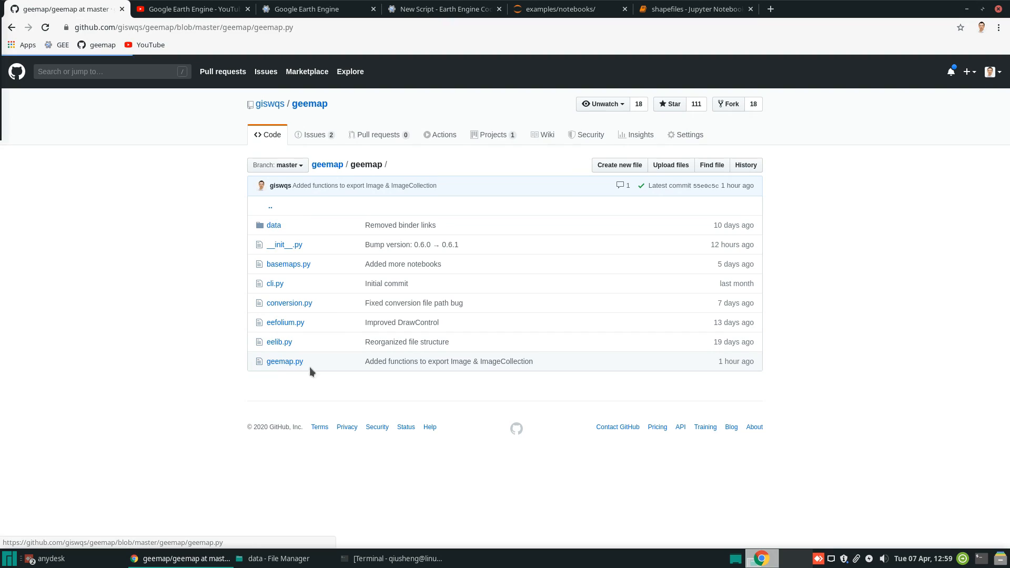
left_click(285, 361)
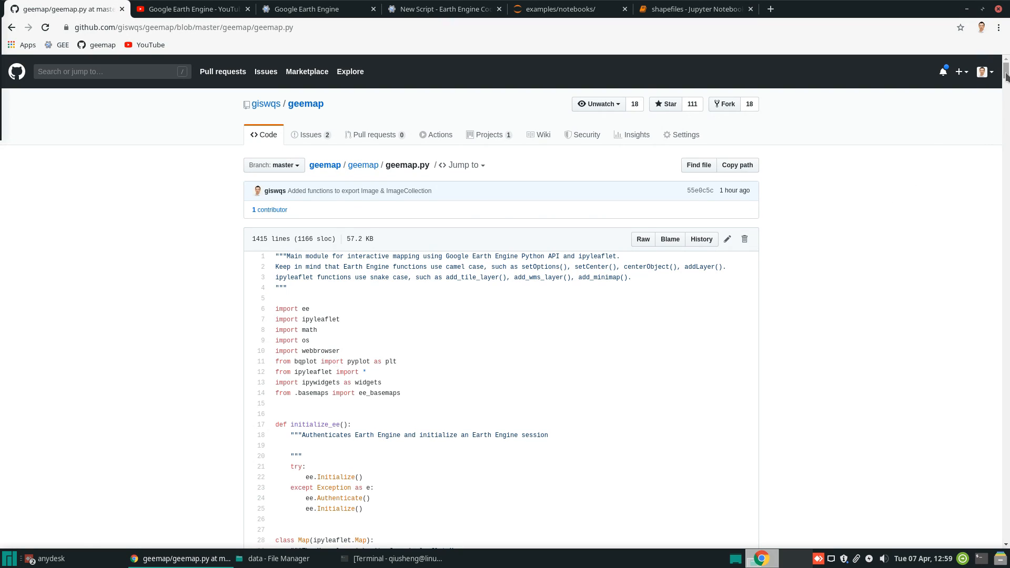
scroll("down", 3)
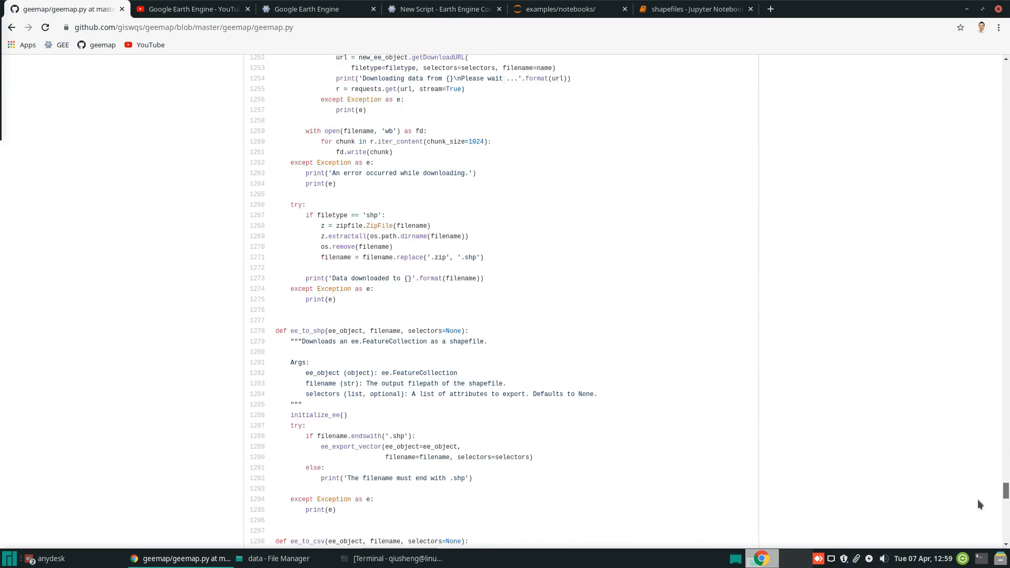
scroll("down", 3)
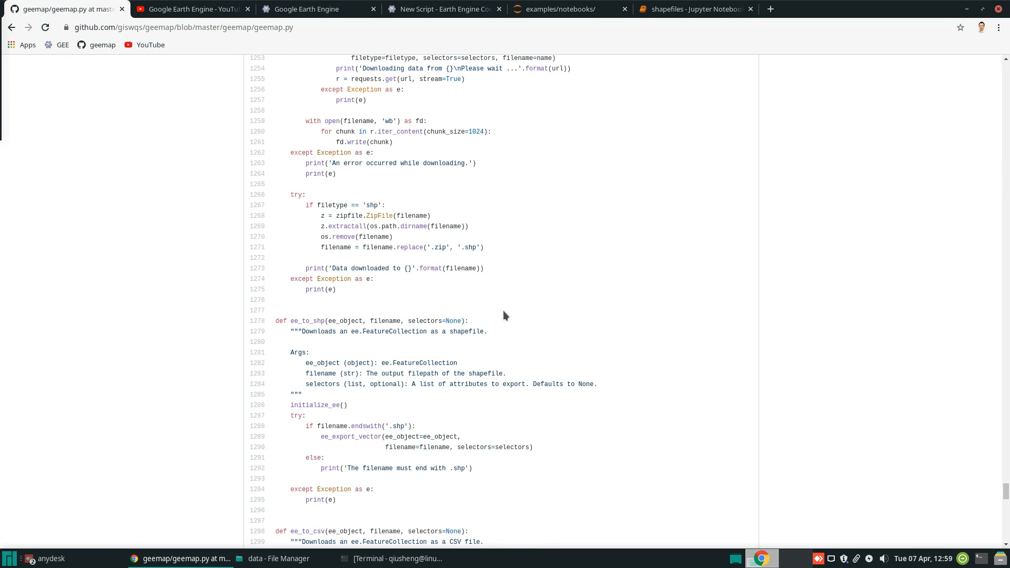
scroll("down", 3)
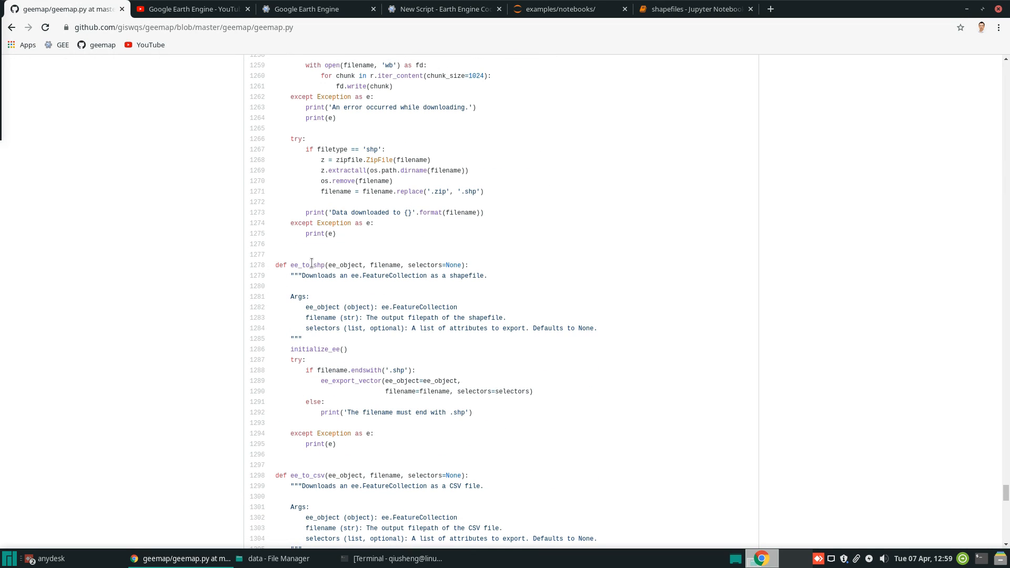
mouse_move(380, 393)
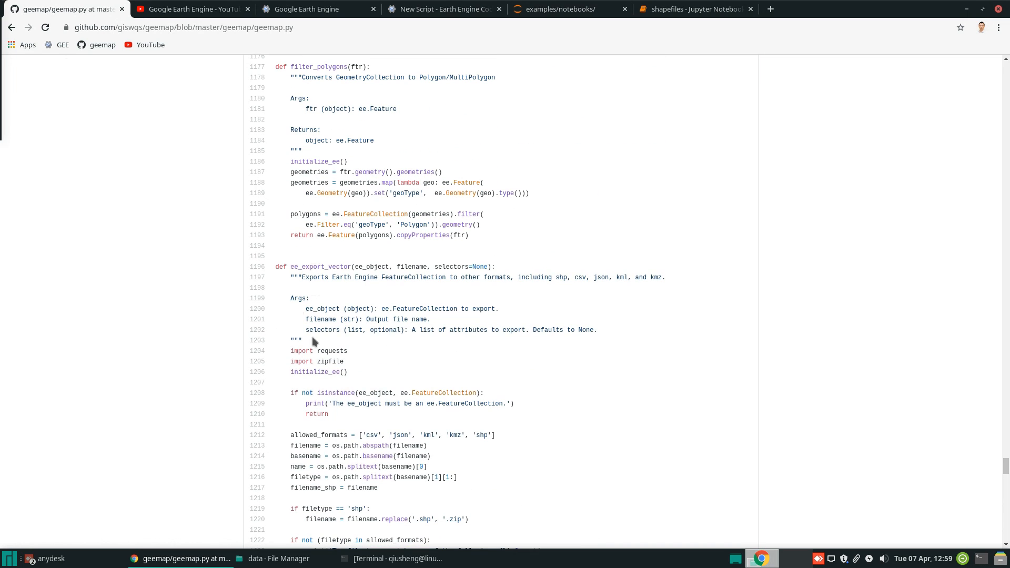
scroll("down", 3)
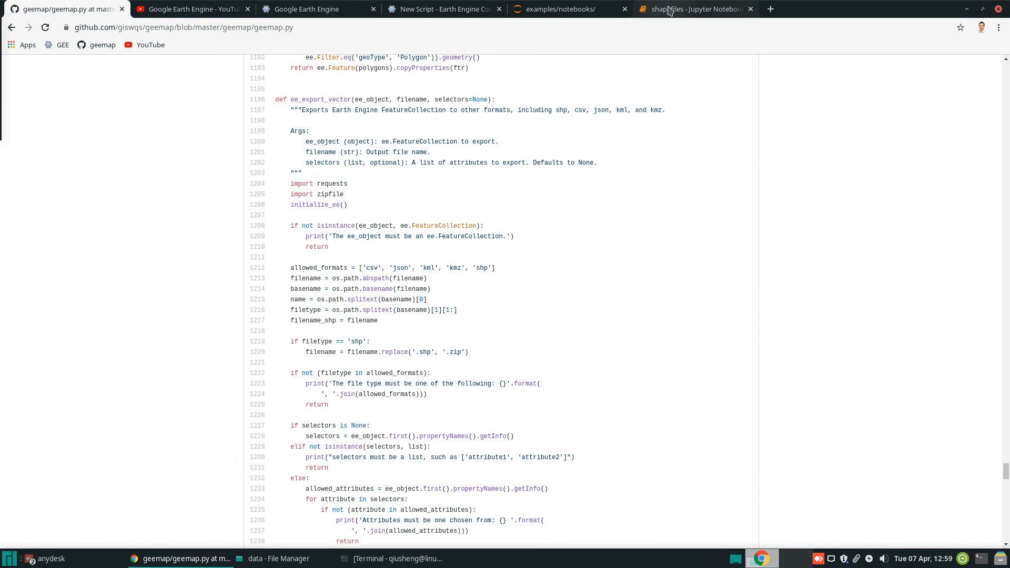
left_click(694, 9)
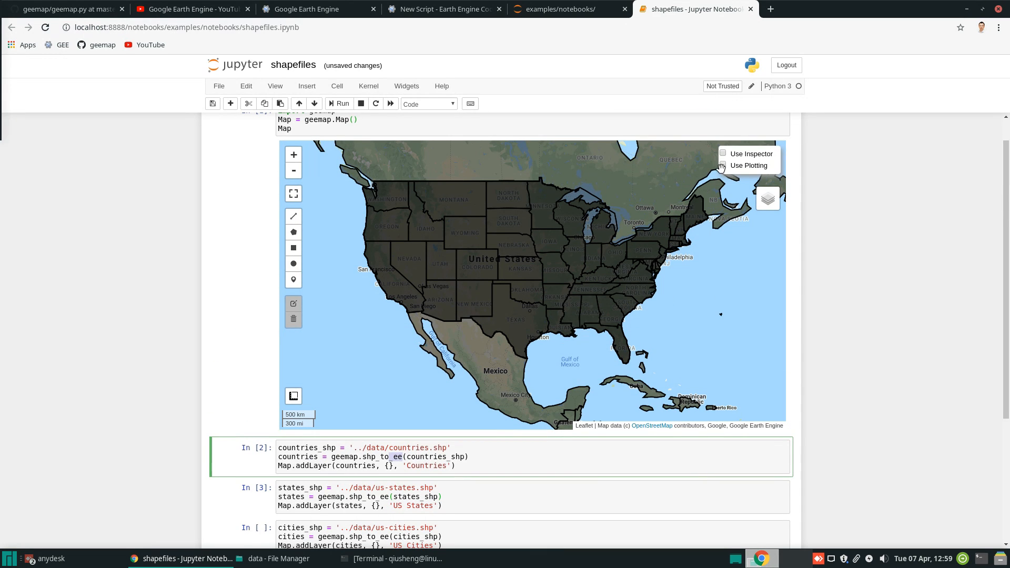
Step: Turn on Use Inspector and query Nebraska and Texas for Countries and US States attributes
left_click(722, 153)
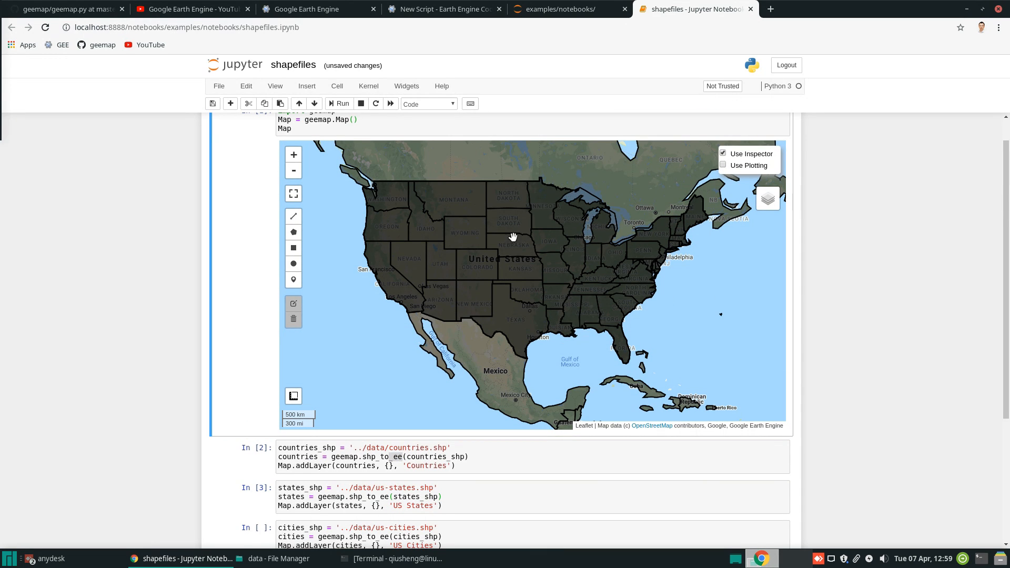
left_click(509, 240)
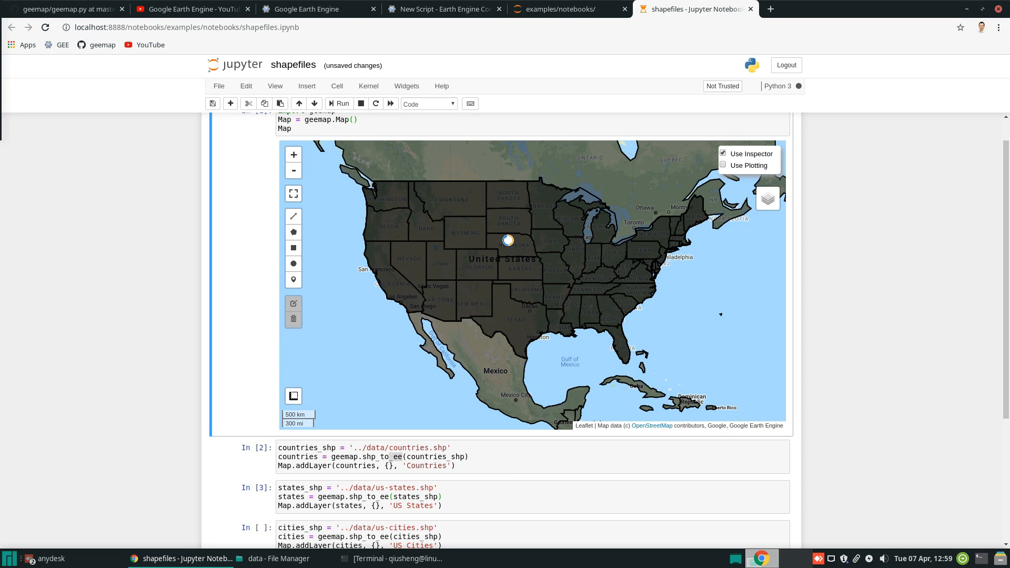
left_click(508, 240)
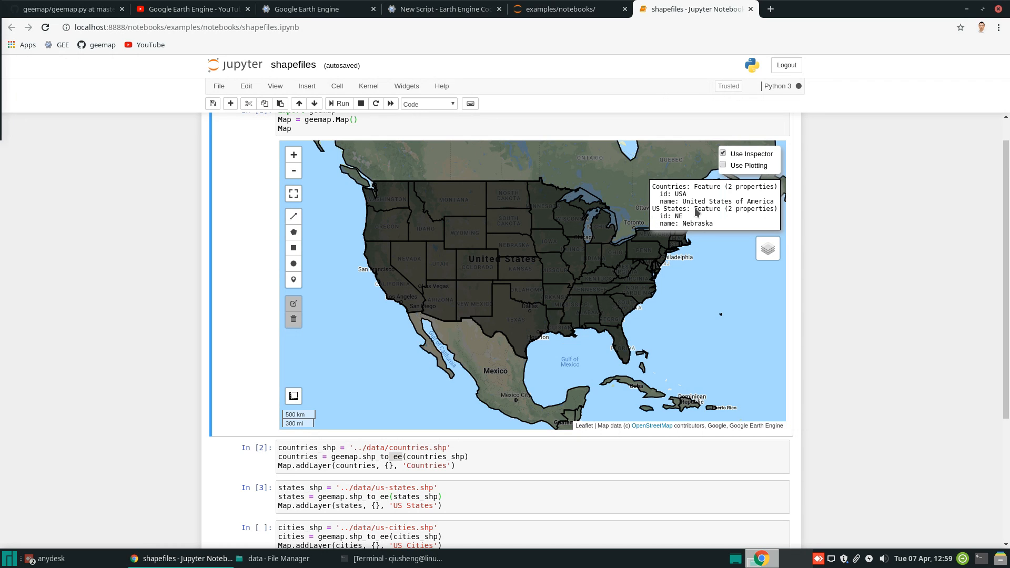
left_click(491, 320)
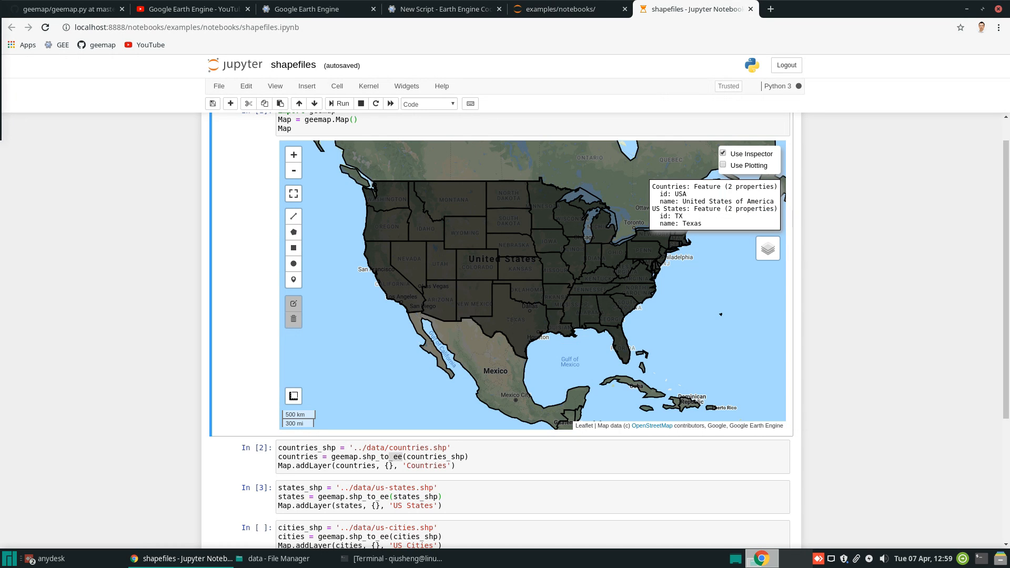
mouse_move(711, 255)
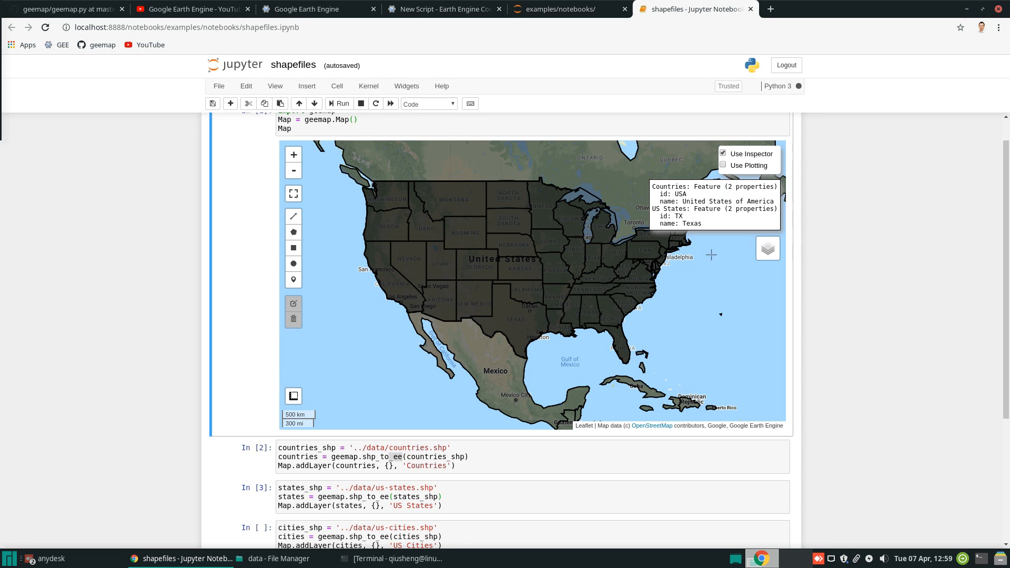
left_click(767, 248)
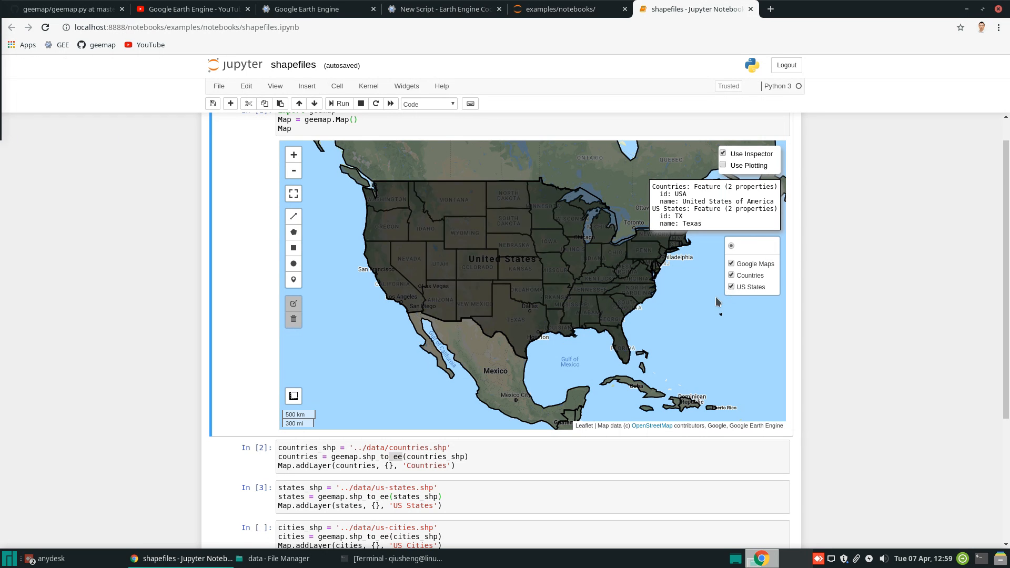
scroll("down", 3)
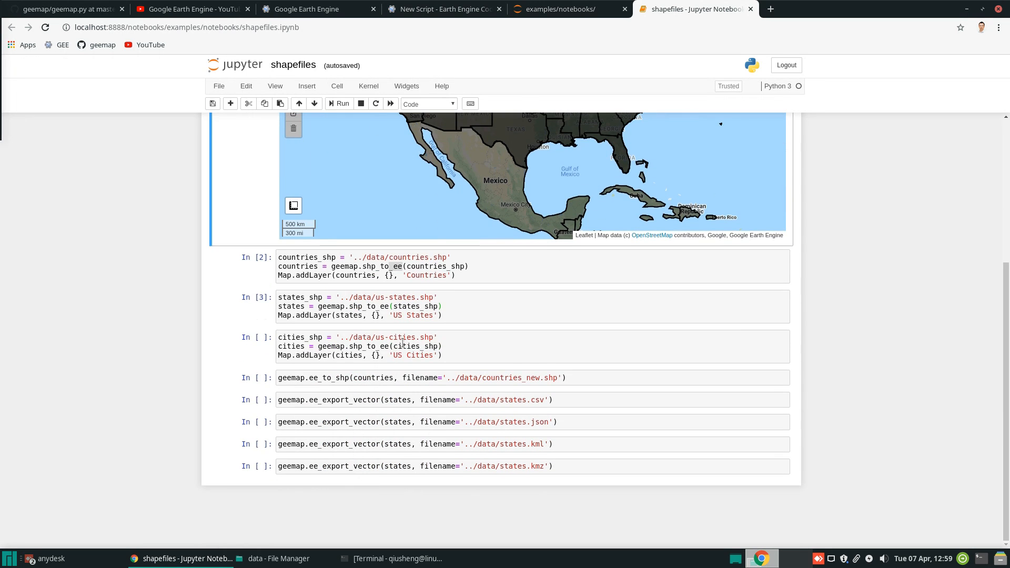
Step: Run the US Cities cell to plot thousands of city points across the United States
left_click(402, 346)
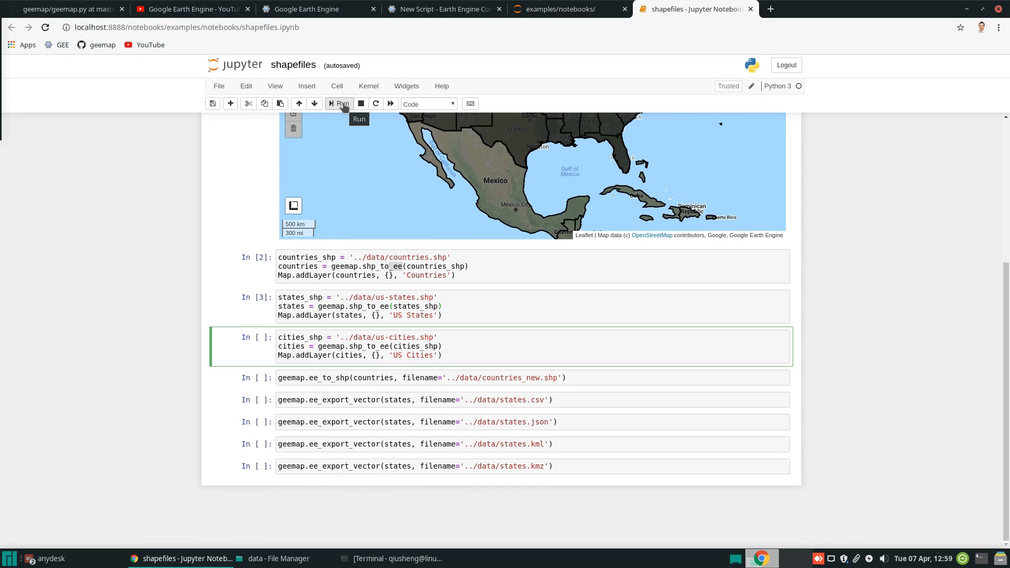
left_click(338, 103)
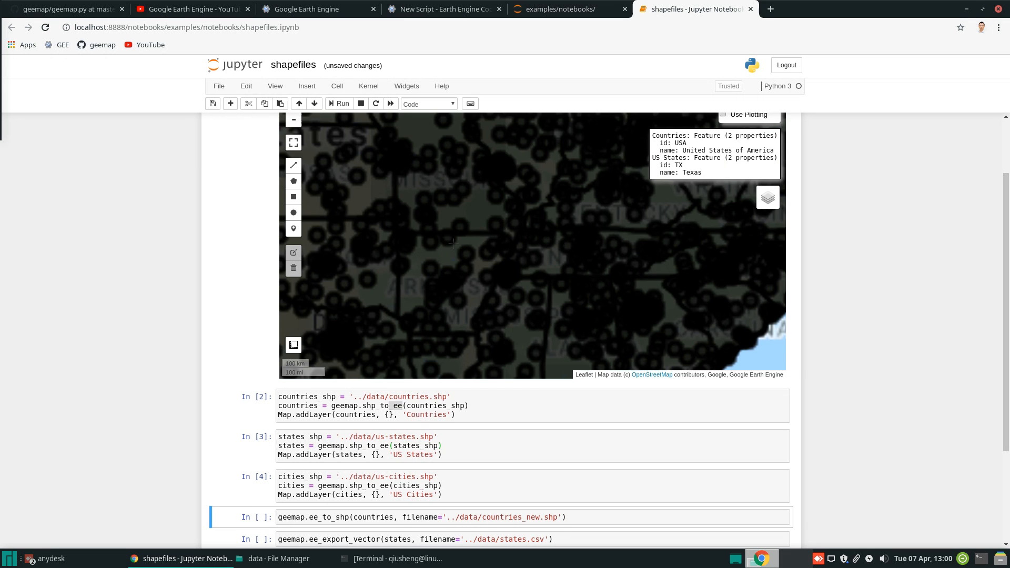
left_click(767, 197)
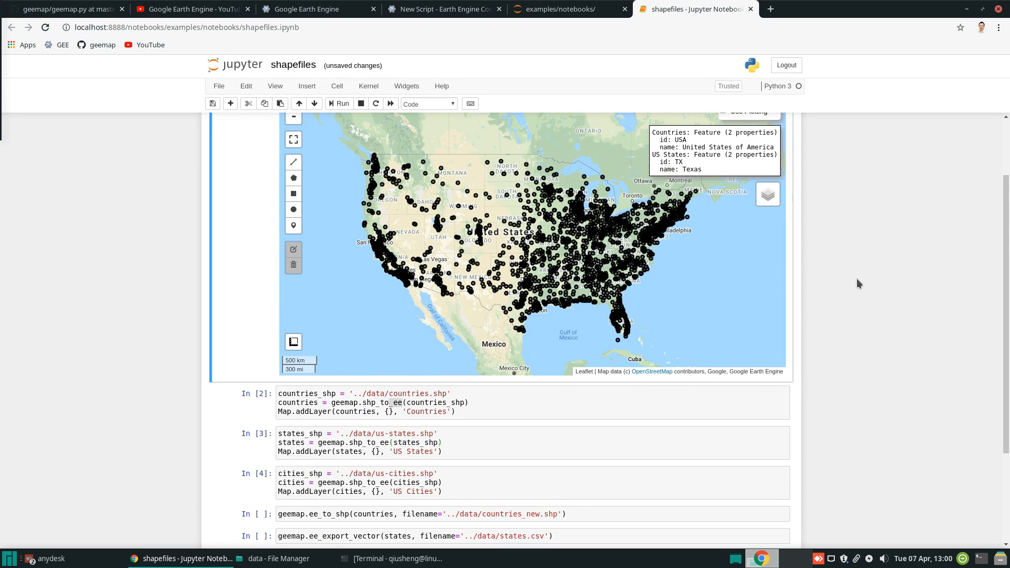
scroll("down", 3)
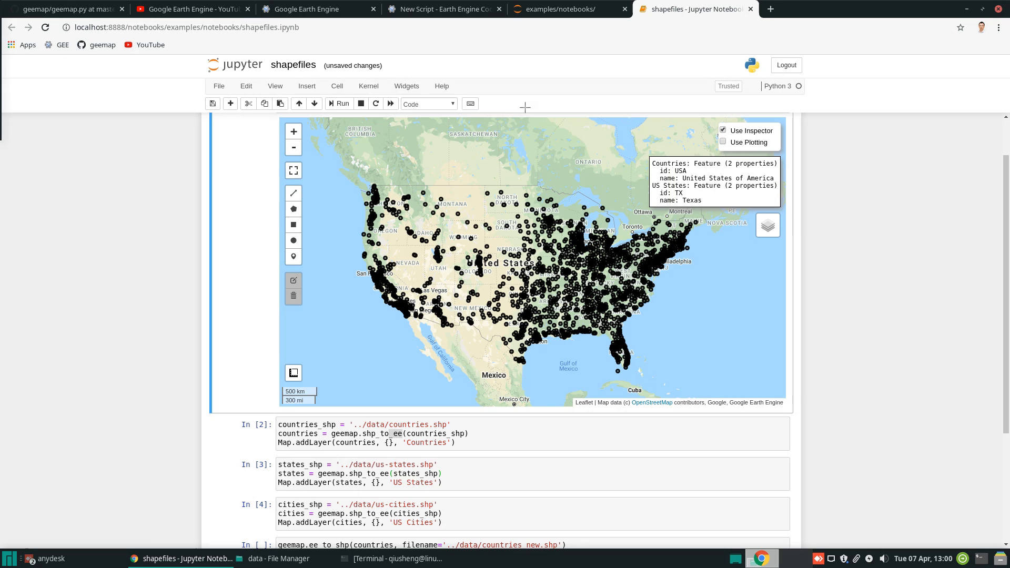
scroll("down", 3)
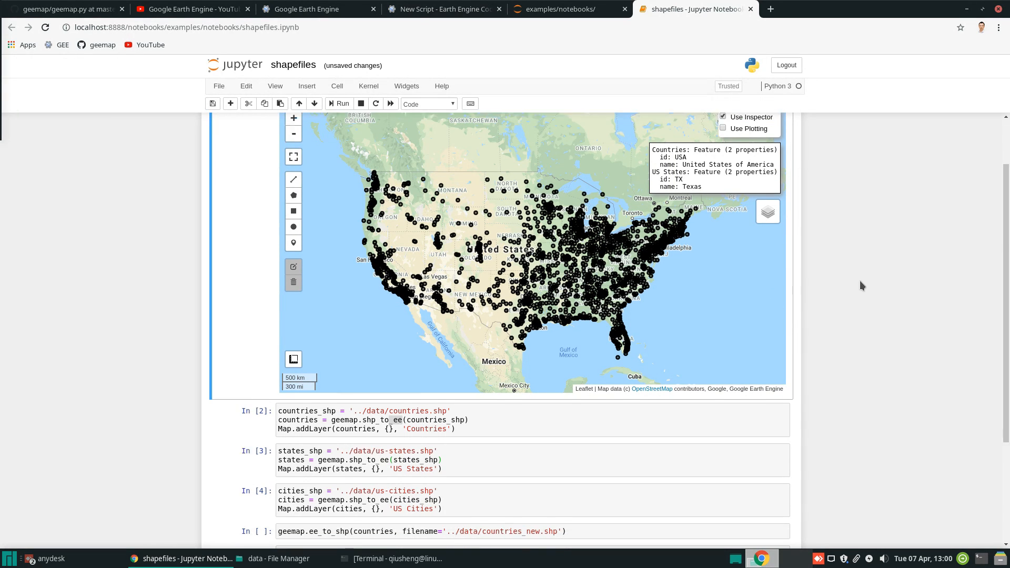
scroll("down", 3)
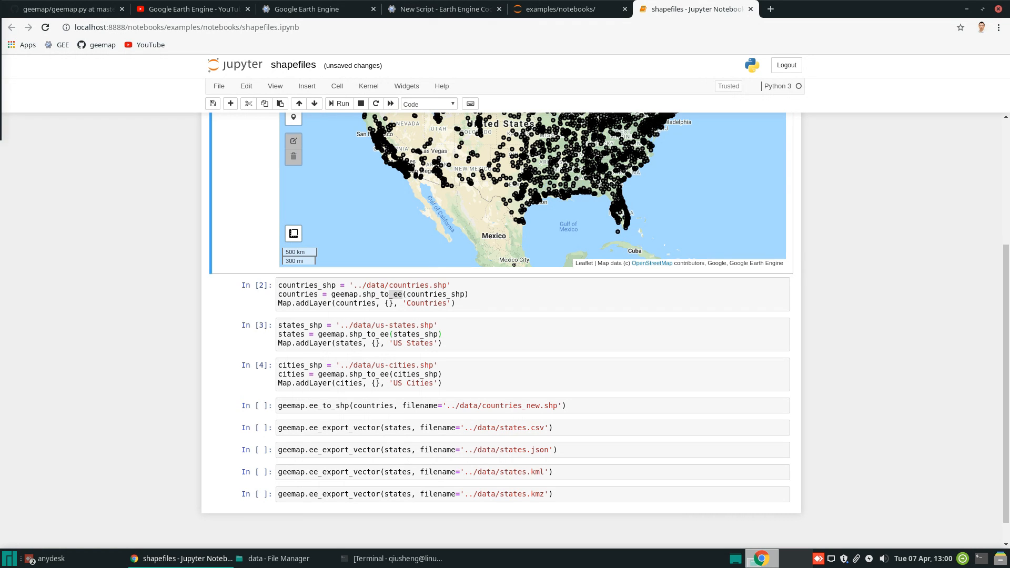
scroll("down", 3)
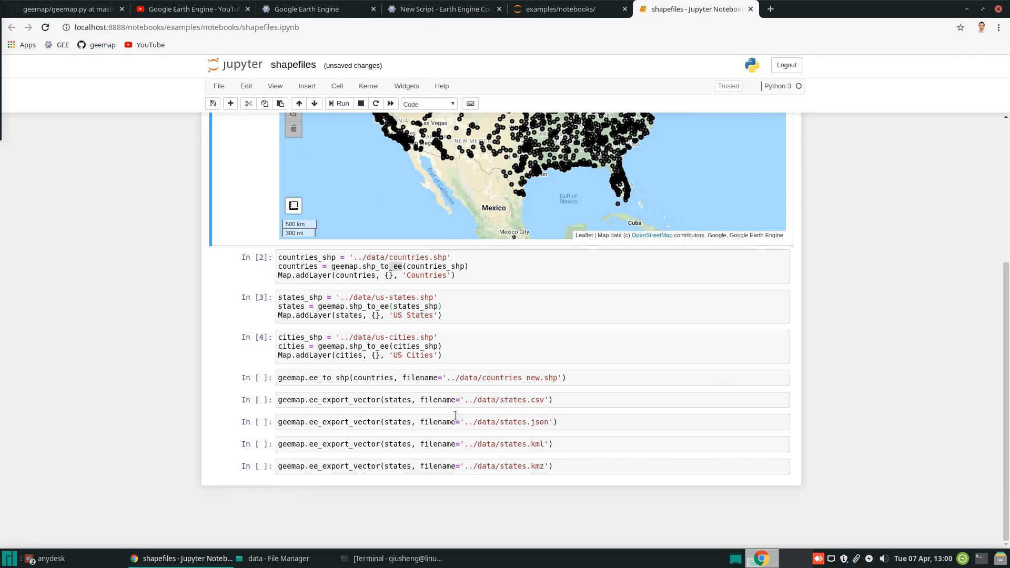
left_click(322, 378)
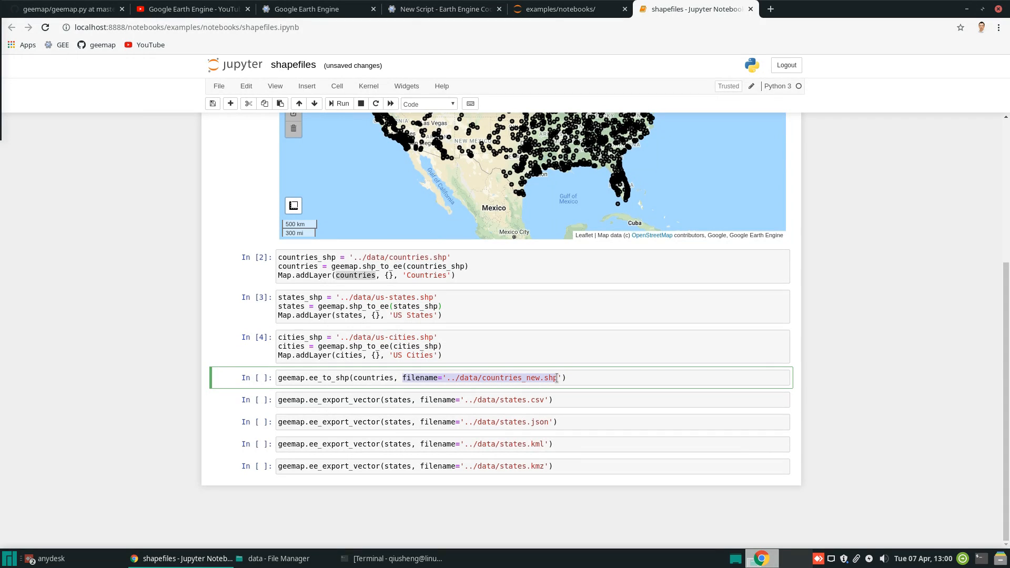
mouse_move(368, 378)
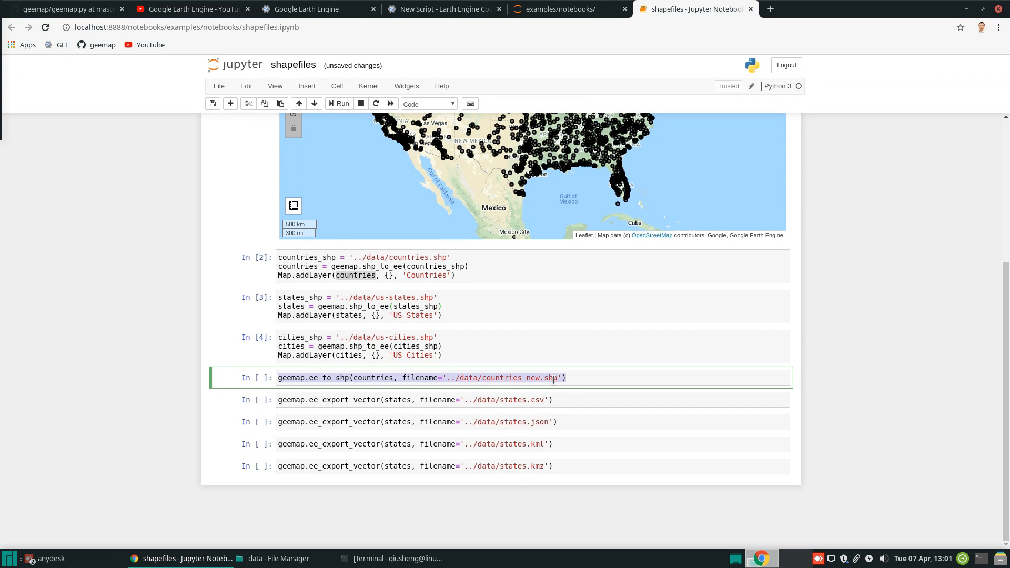
mouse_move(539, 425)
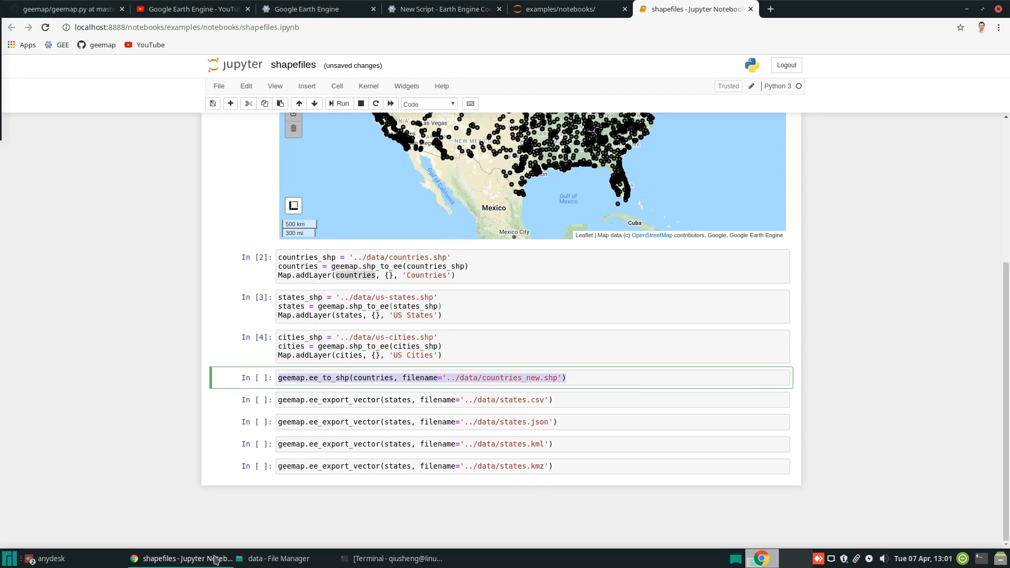
left_click(277, 559)
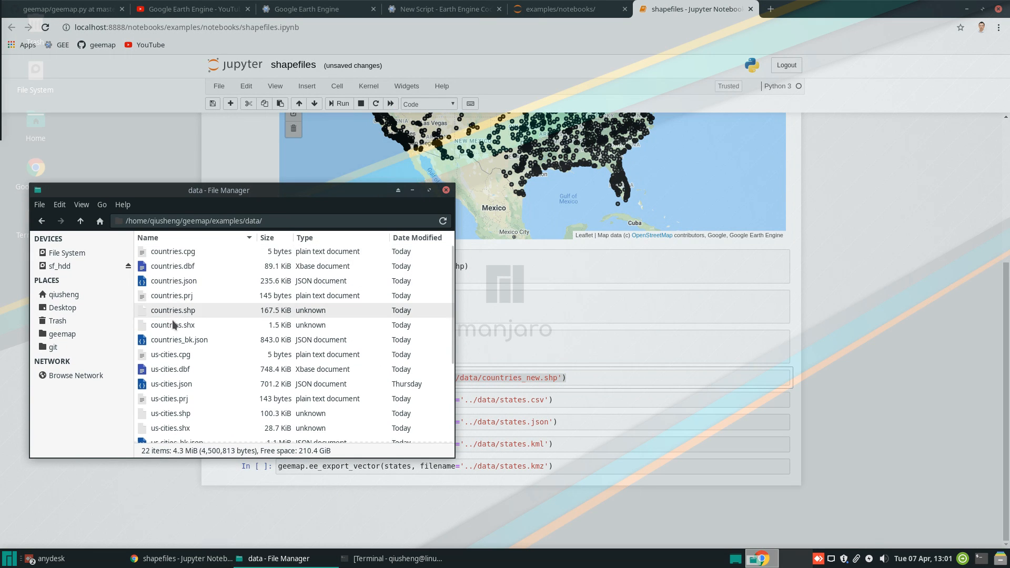
Step: Run the ee_to_shp cell and confirm the countries_new files appear in the data folder
left_click(174, 281)
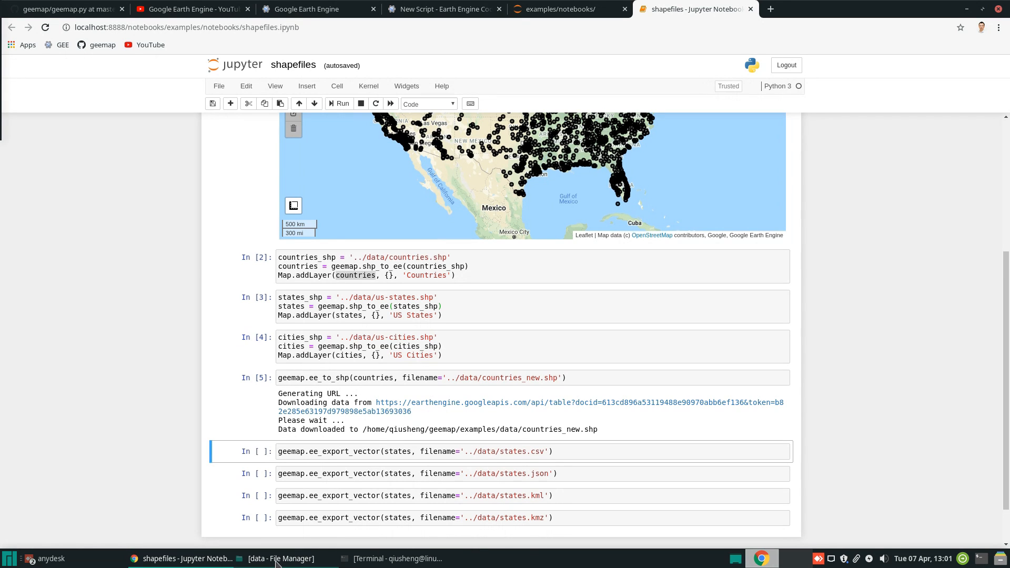
left_click(279, 559)
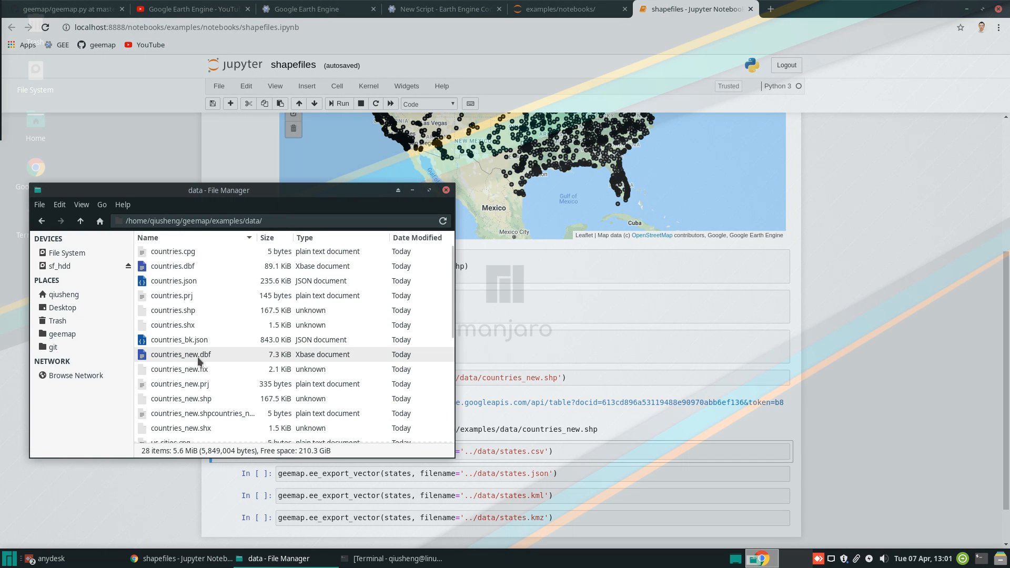
scroll("down", 3)
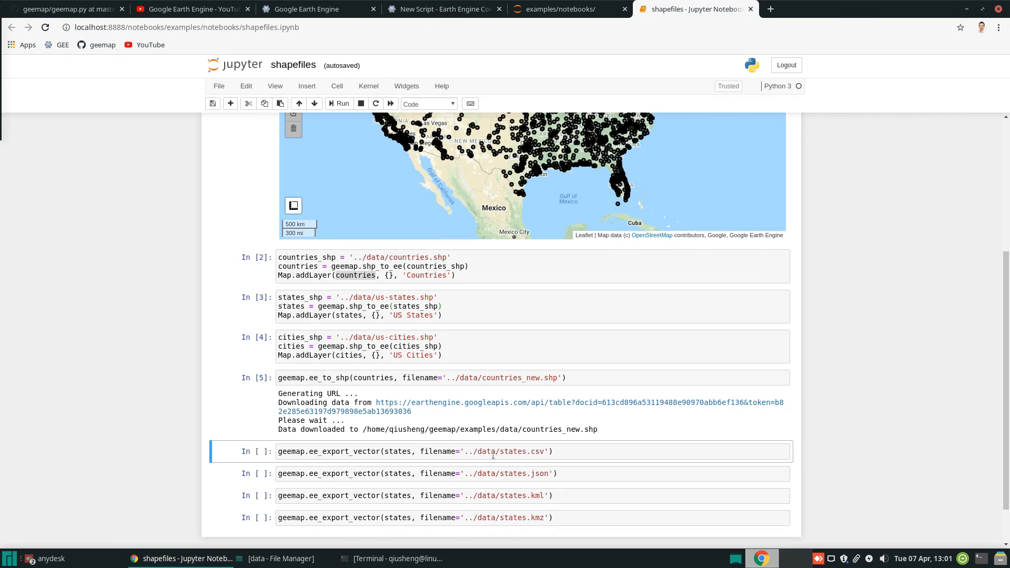
Step: Run the ee_export_vector cell that saves the US states to states.csv
left_click(339, 104)
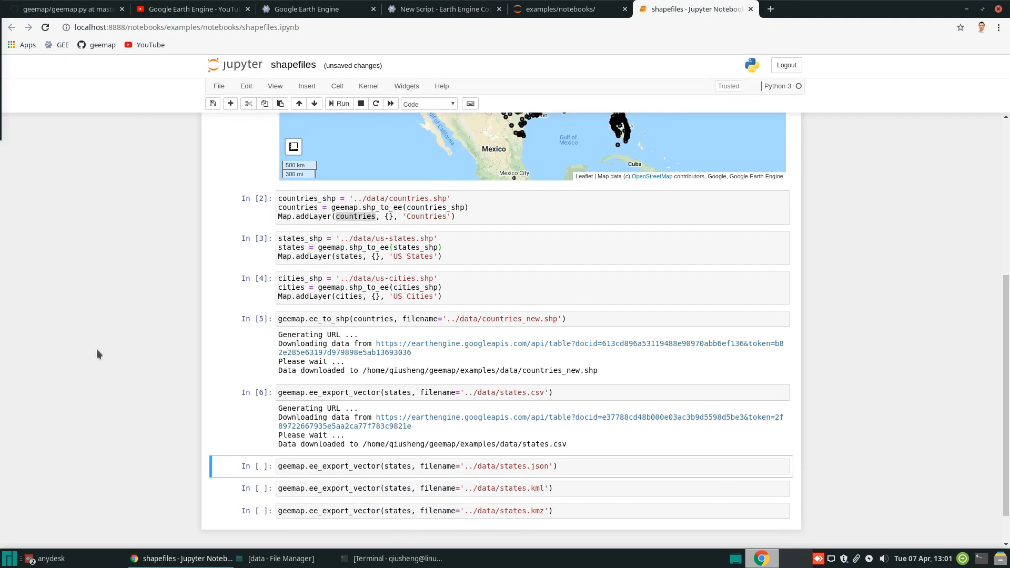
scroll("down", 3)
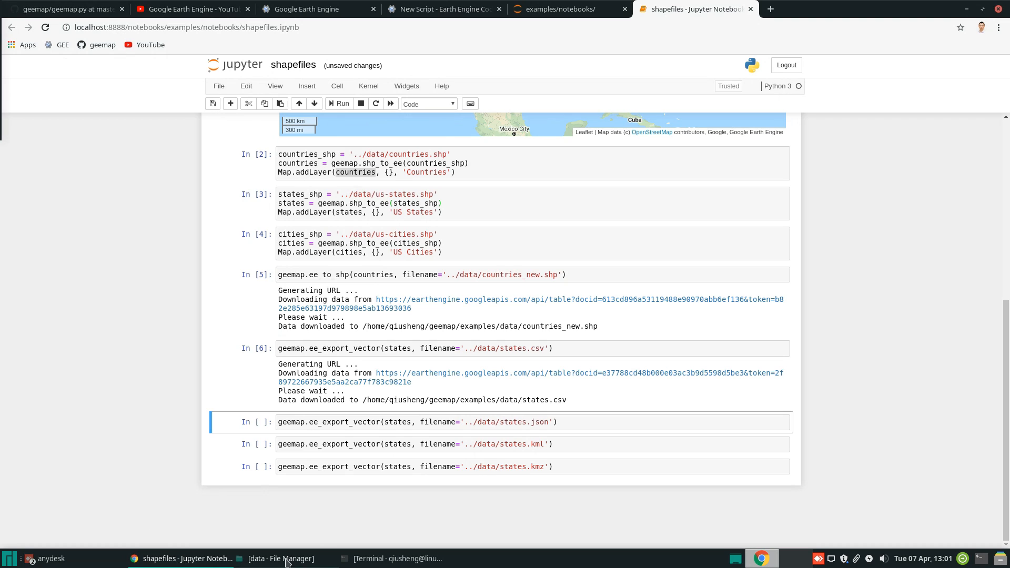
mouse_move(520, 348)
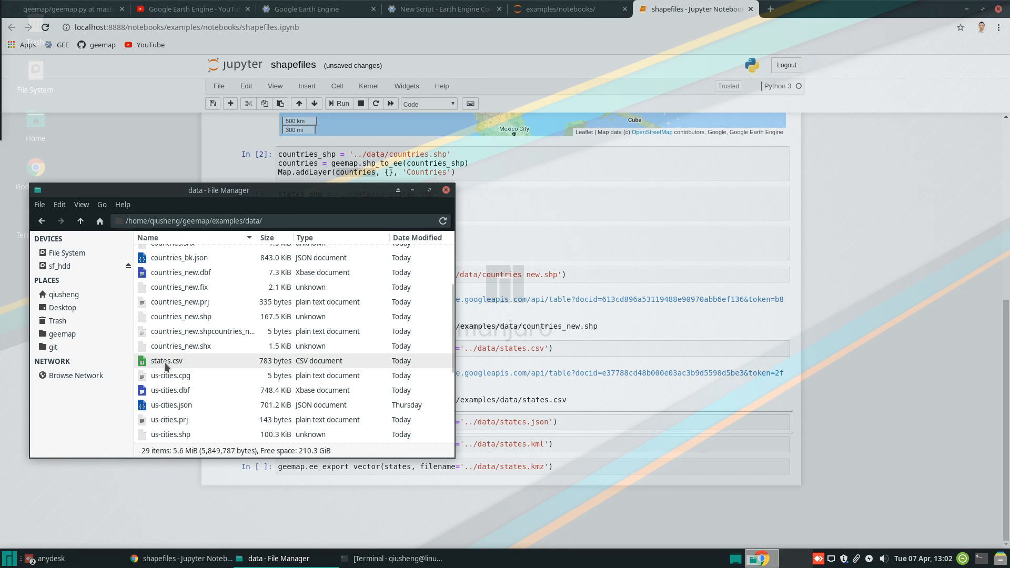
Step: Open states.csv in LibreOffice Calc, accepting the Text Import settings and dismissing the tip
double_click(167, 361)
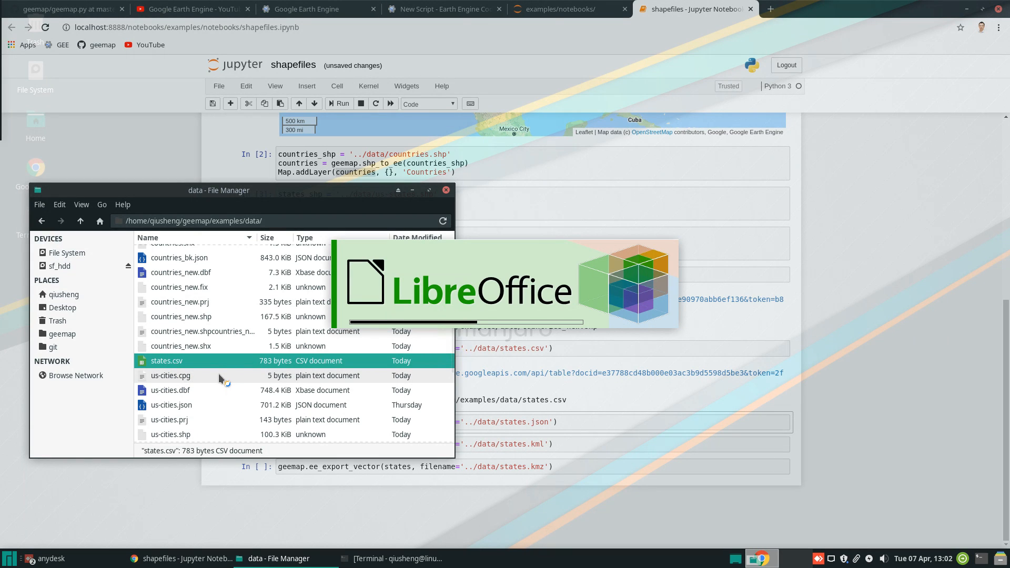
double_click(166, 361)
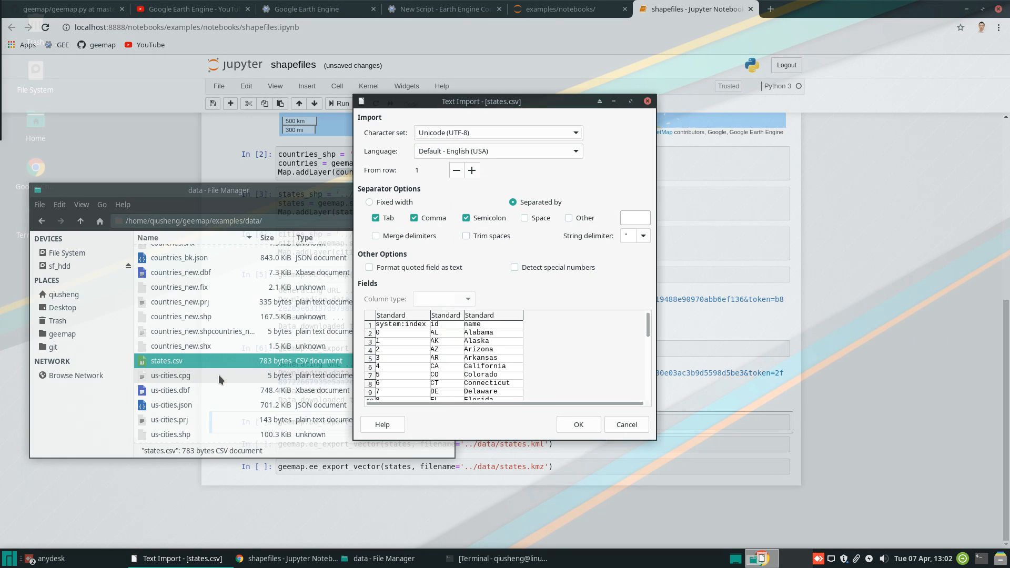
left_click(577, 424)
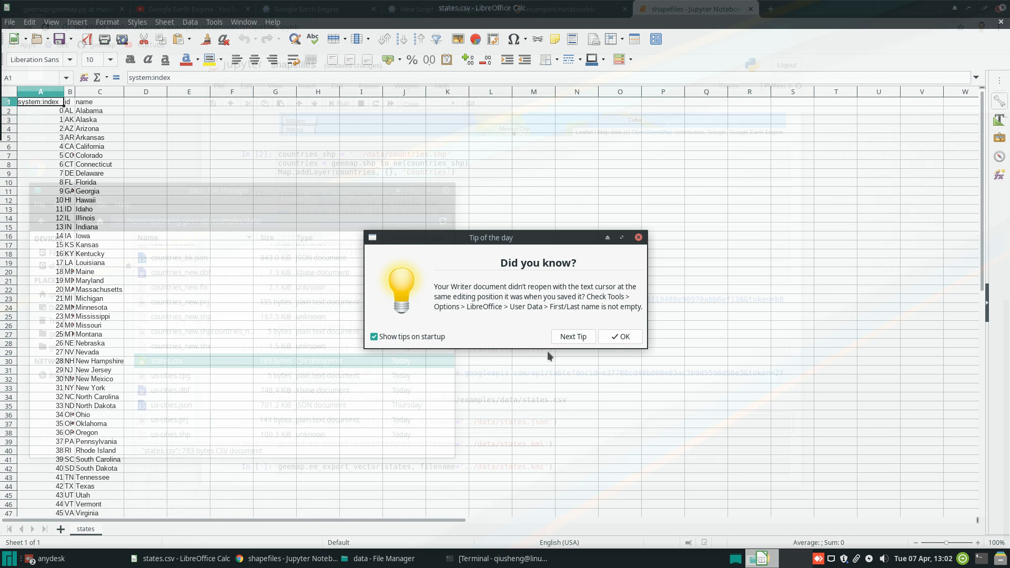
left_click(619, 336)
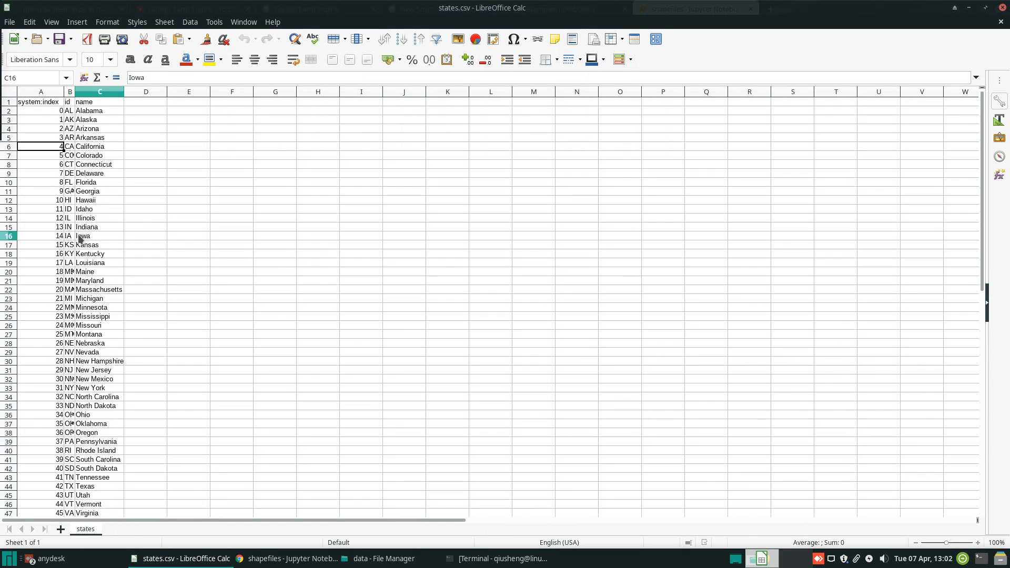
scroll("down", 3)
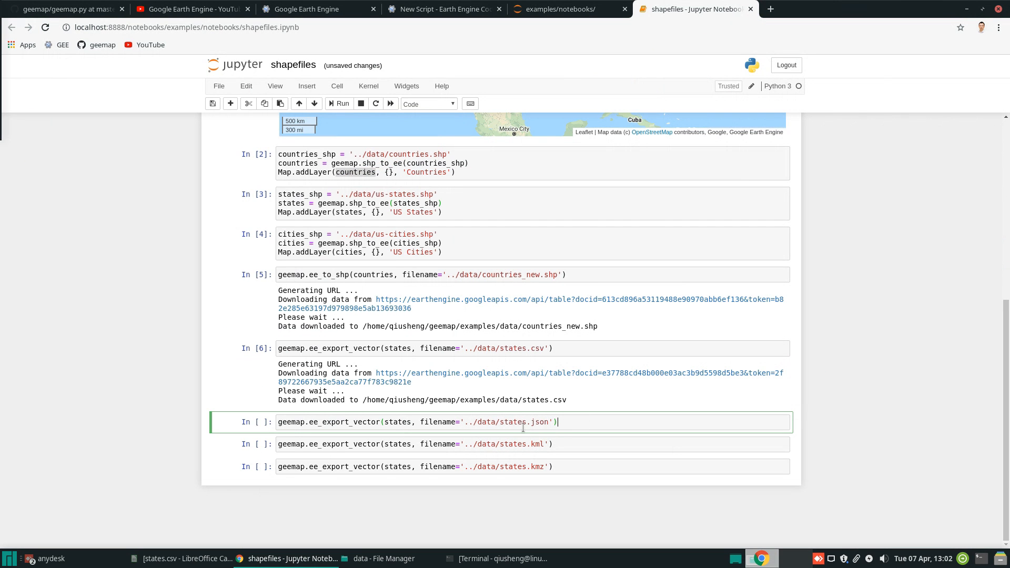
mouse_move(340, 113)
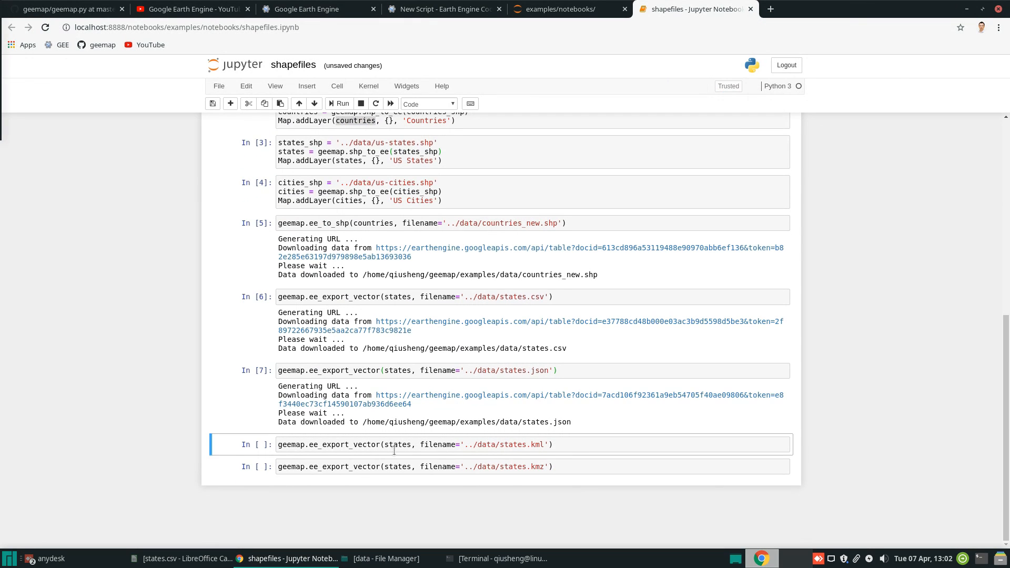
Step: Run the states JSON, KML and KMZ export cells and locate states.kml in the data folder
left_click(340, 103)
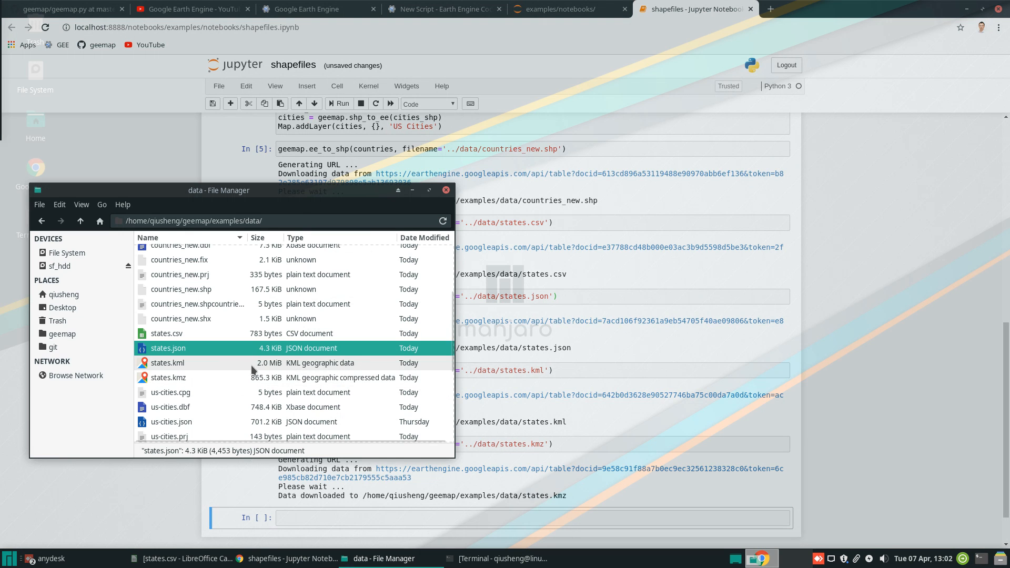
left_click(167, 362)
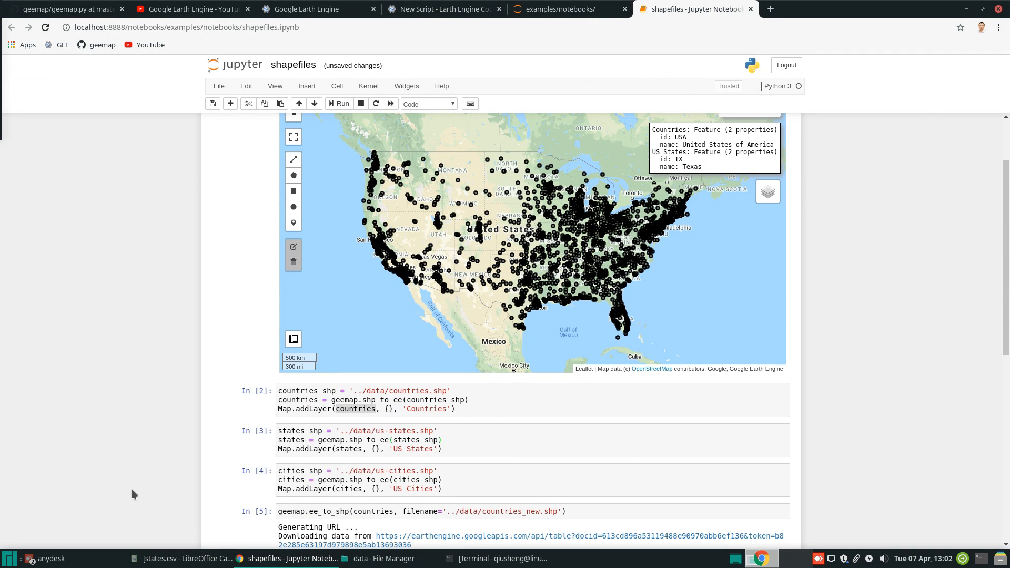
mouse_move(114, 314)
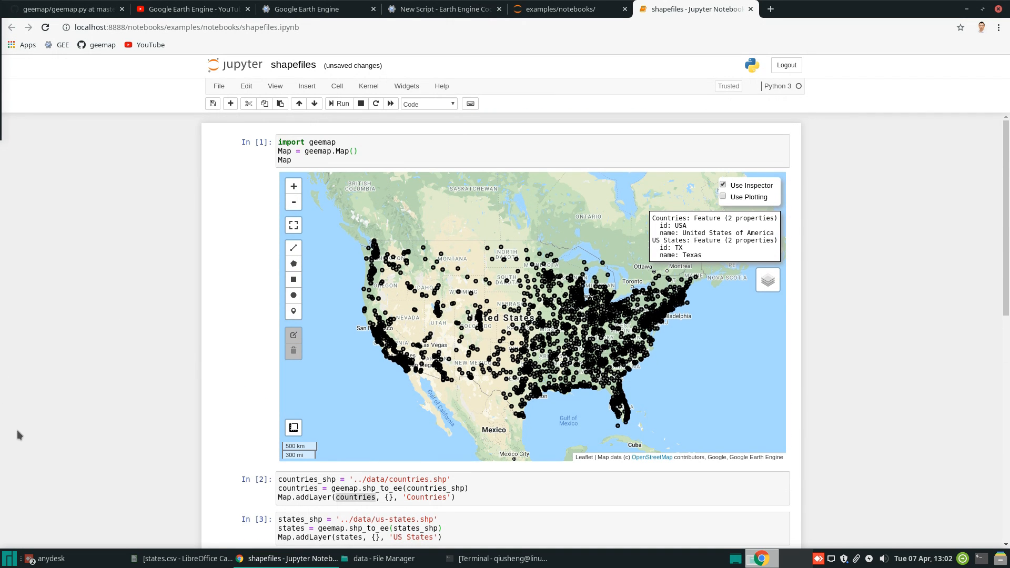
mouse_move(376, 354)
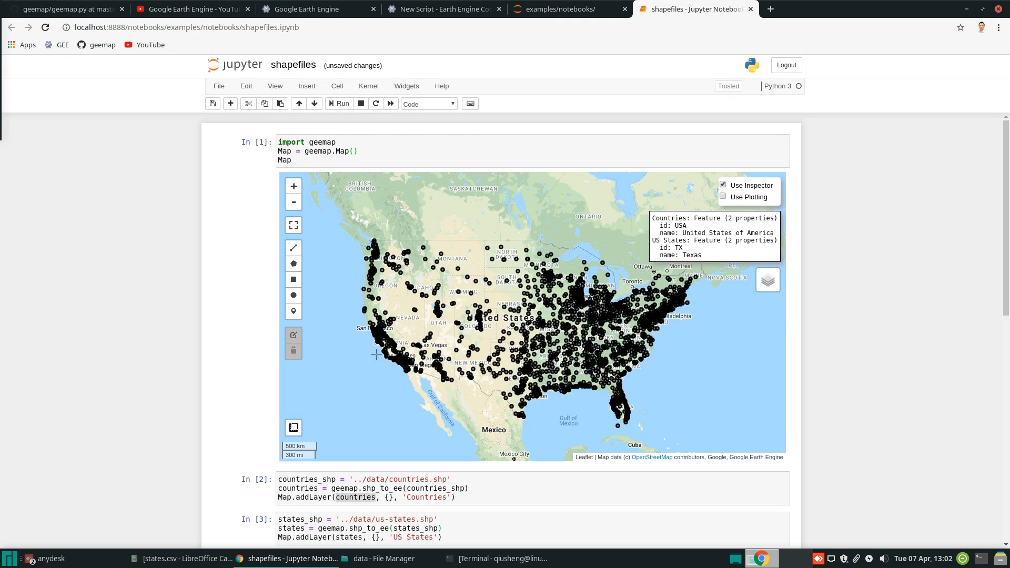
mouse_move(482, 406)
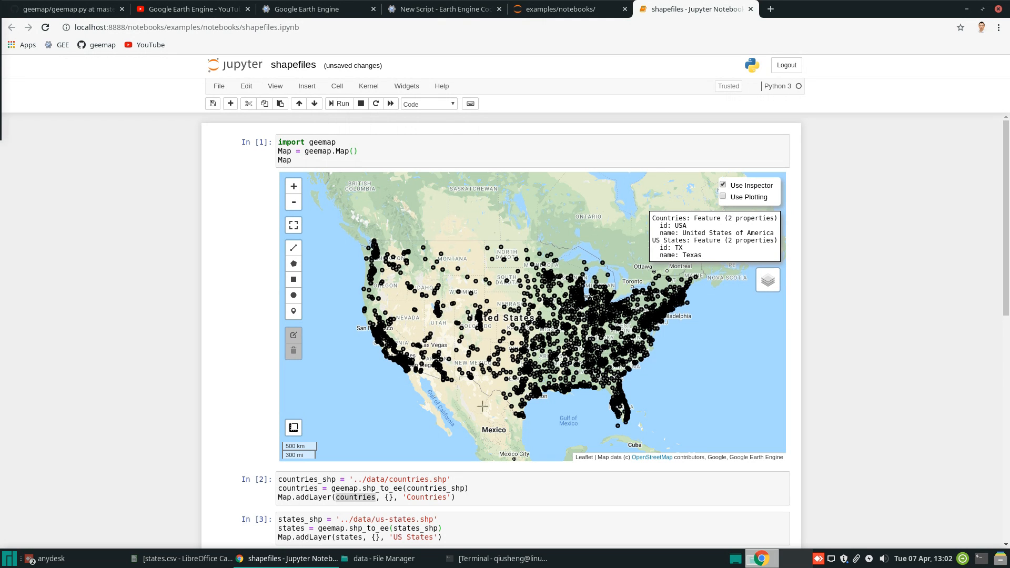
mouse_move(602, 204)
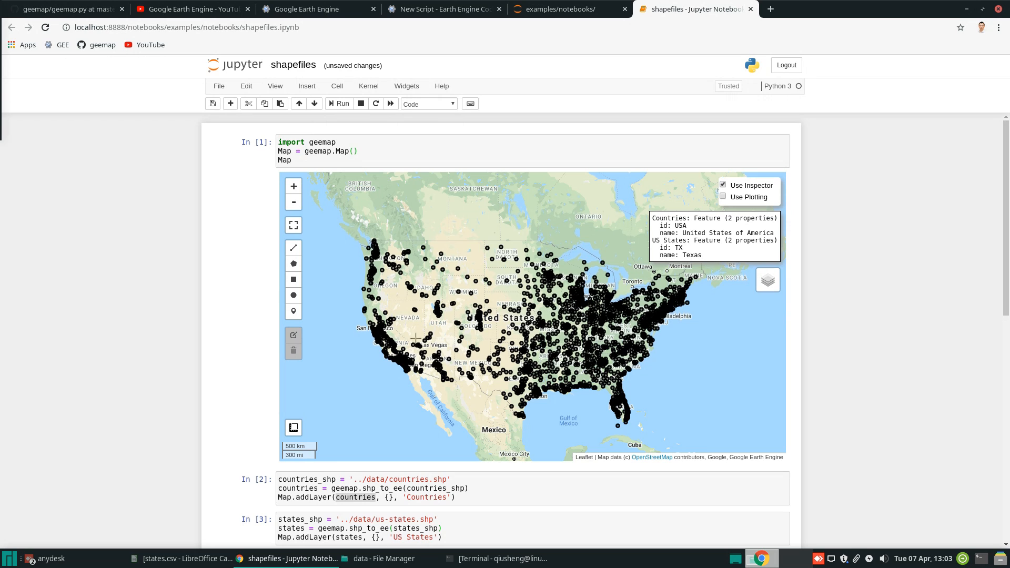
mouse_move(912, 379)
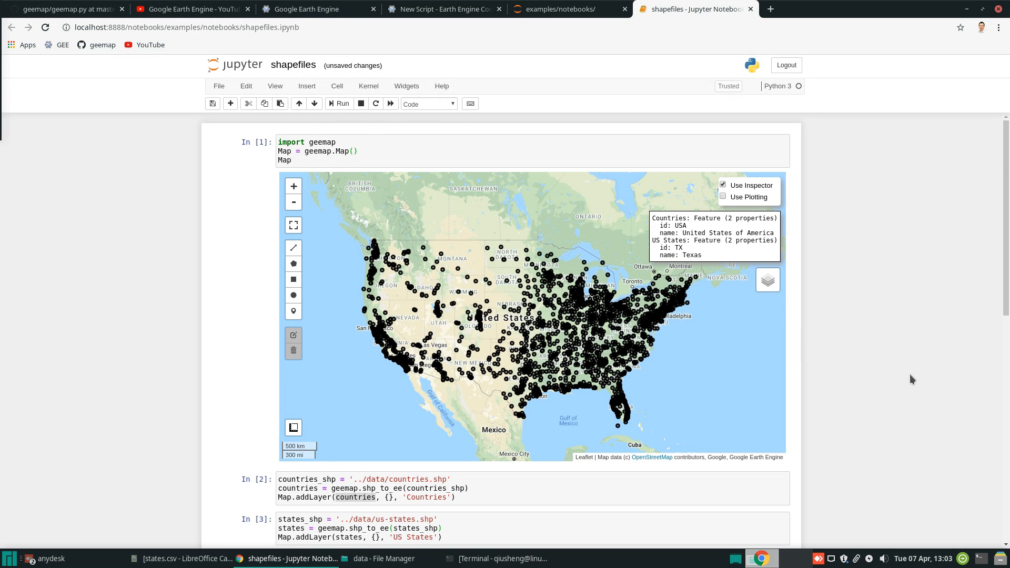
scroll("down", 3)
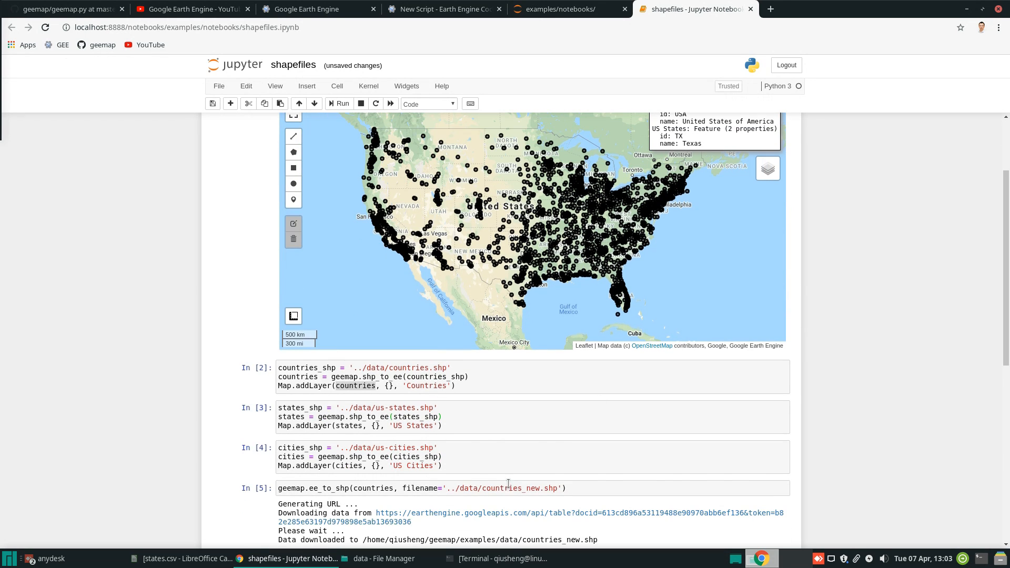
mouse_move(849, 293)
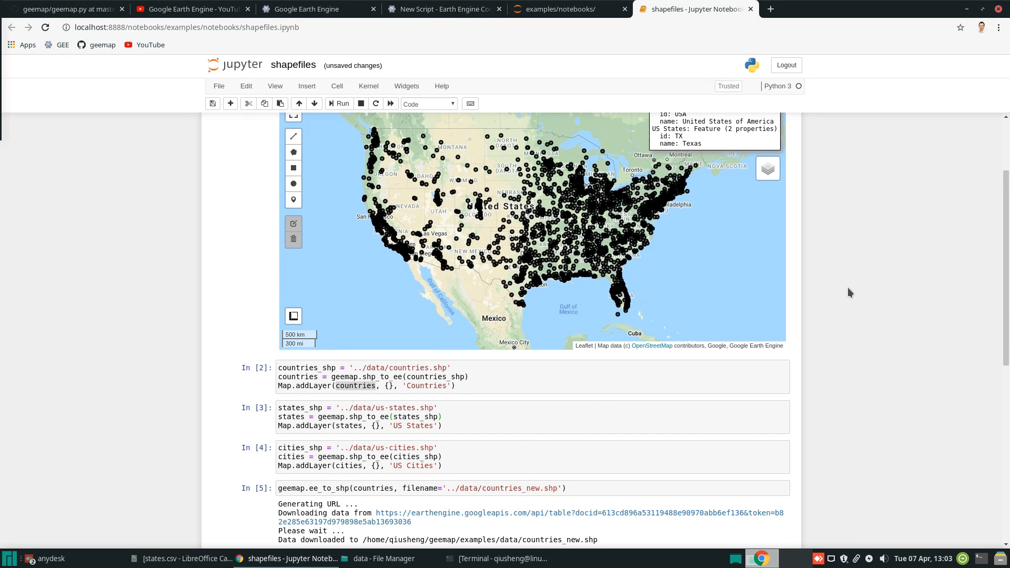